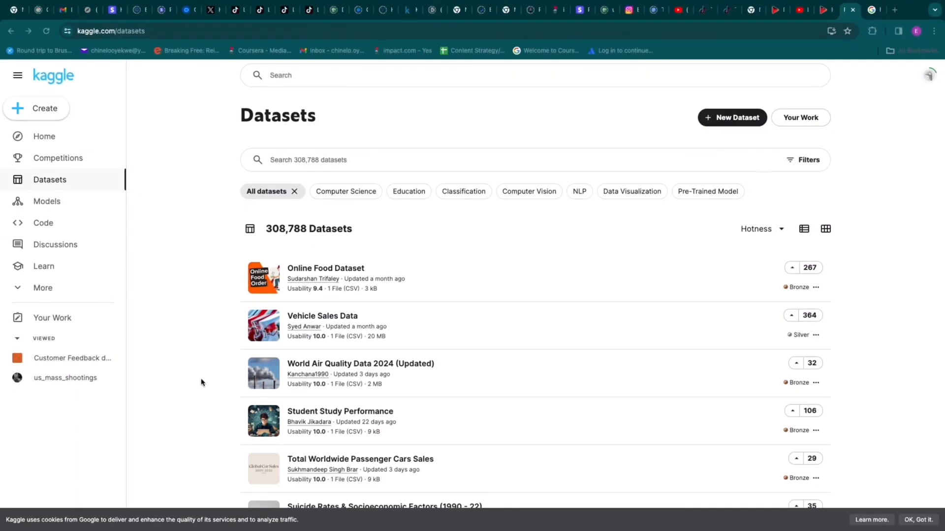
Step: Preview the Netflix Movies and TV Shows dataset in compact and column views, then download it
{"action": "scroll", "scroll_direction": "down", "scroll_amount": 3}
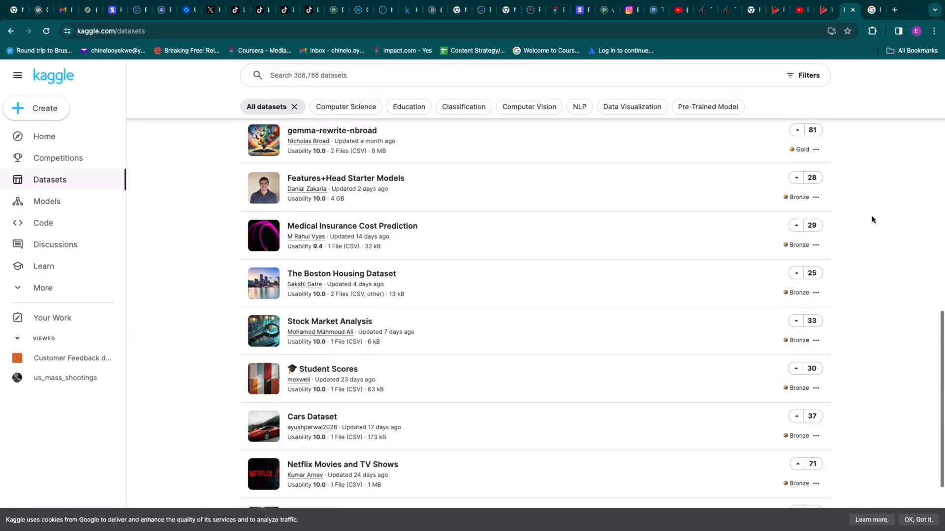
{"action": "left_click", "coordinate": [341, 464]}
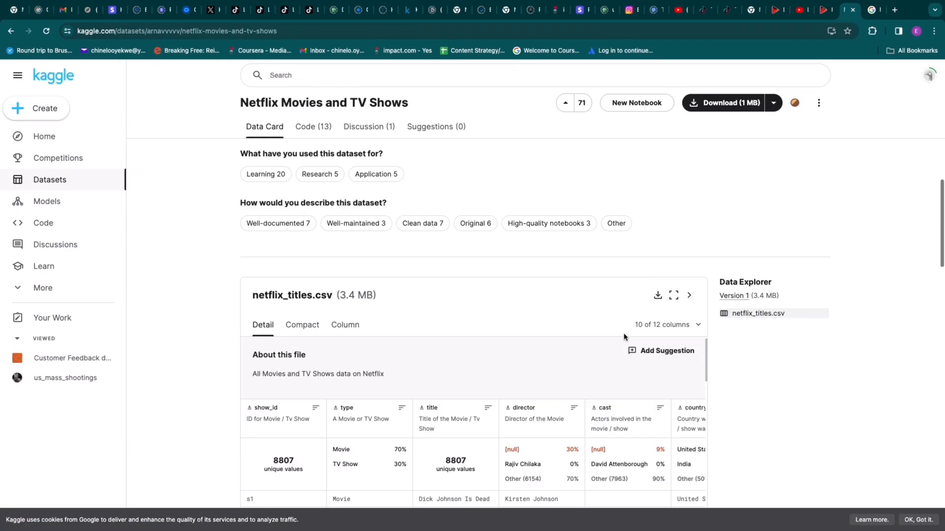
{"action": "left_click", "coordinate": [302, 324]}
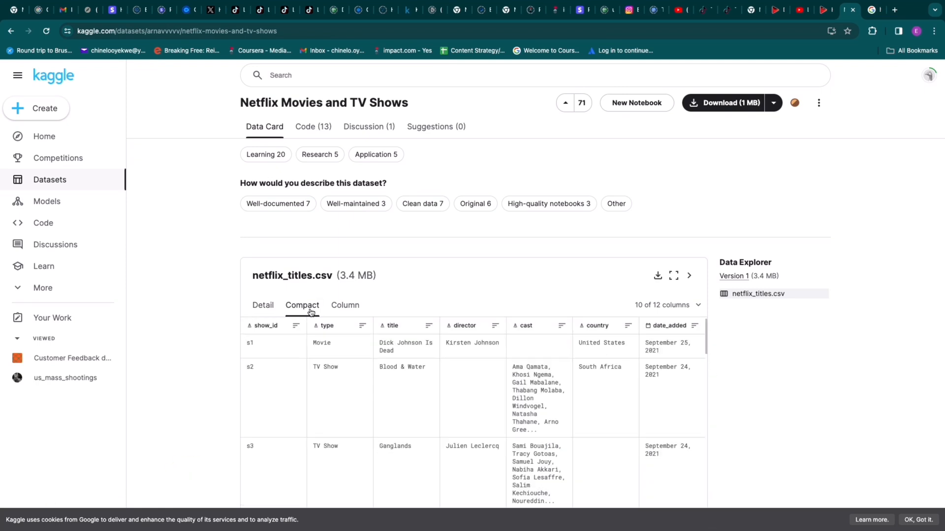
{"action": "left_click", "coordinate": [344, 305]}
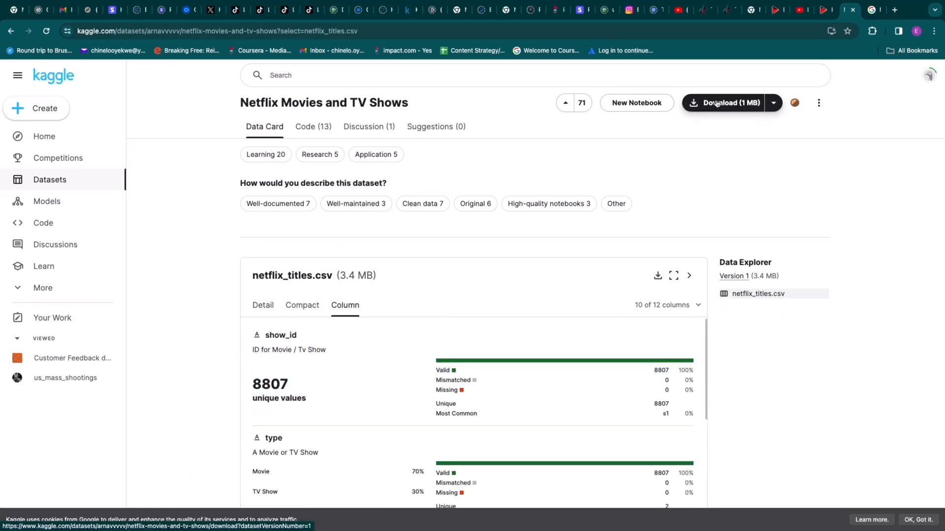
{"action": "left_click", "coordinate": [726, 102]}
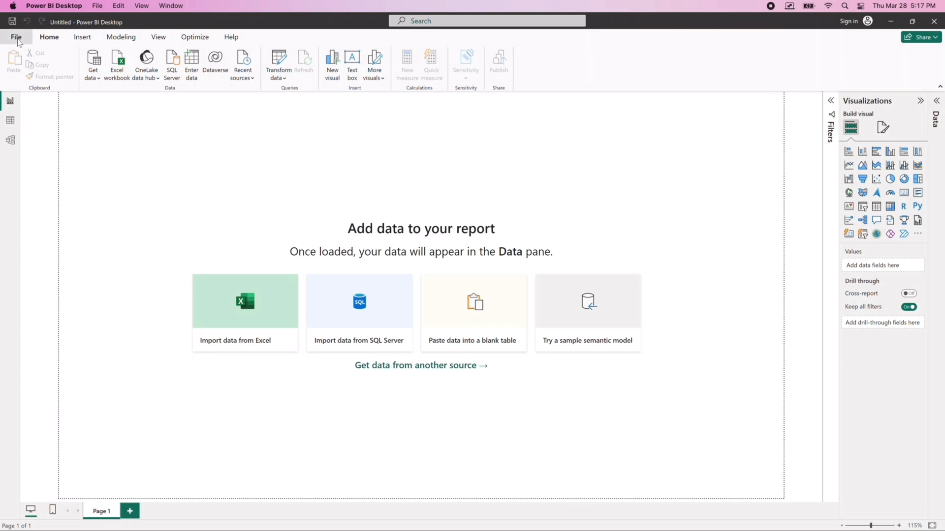
Step: Get data from Text/CSV and select the netflix_titles file in Downloads as the source
{"action": "left_click", "coordinate": [16, 36]}
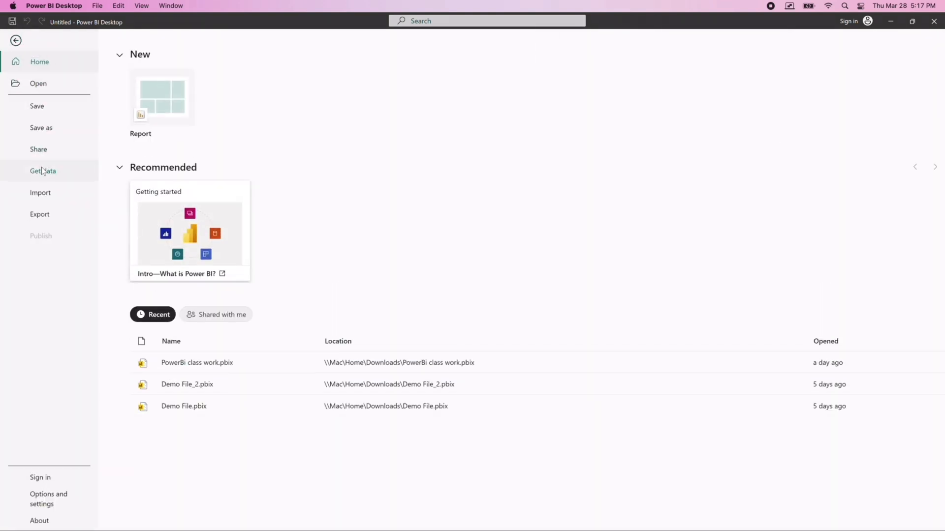
{"action": "left_click", "coordinate": [43, 170]}
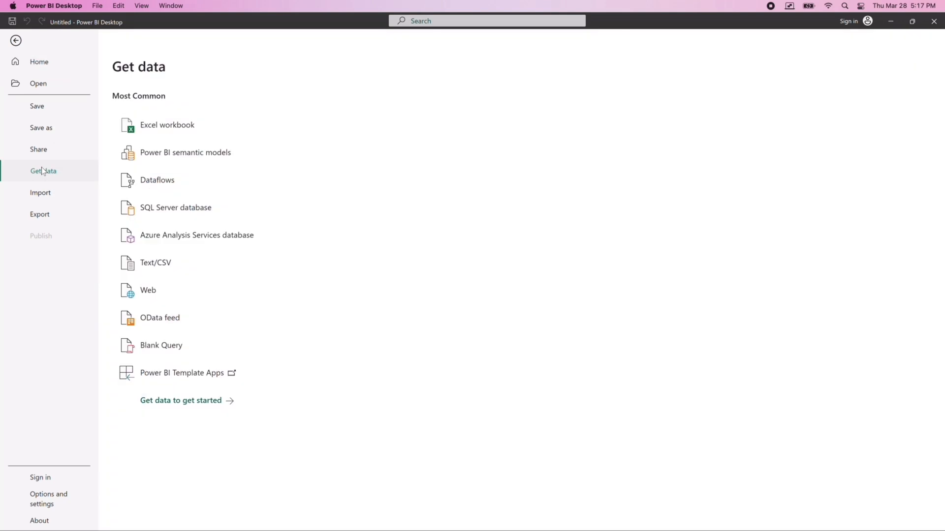
{"action": "mouse_move", "coordinate": [167, 125]}
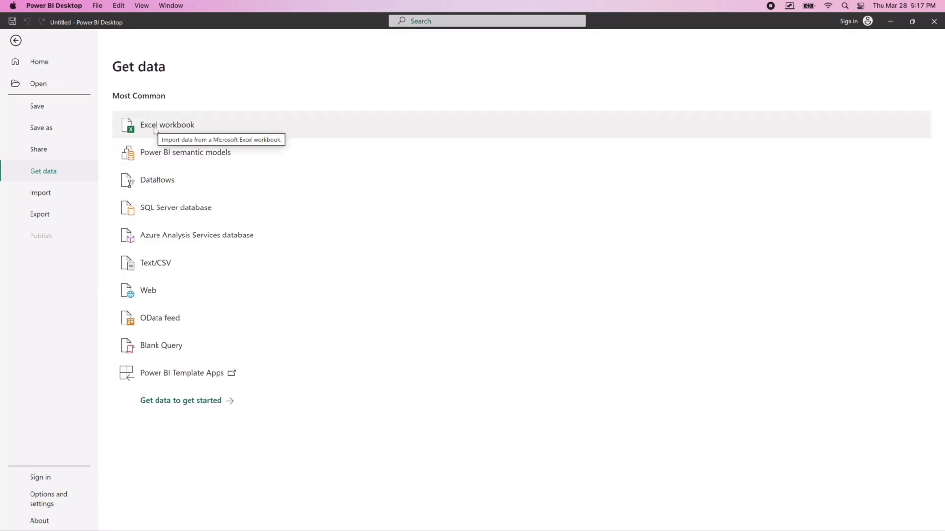
{"action": "mouse_move", "coordinate": [154, 262]}
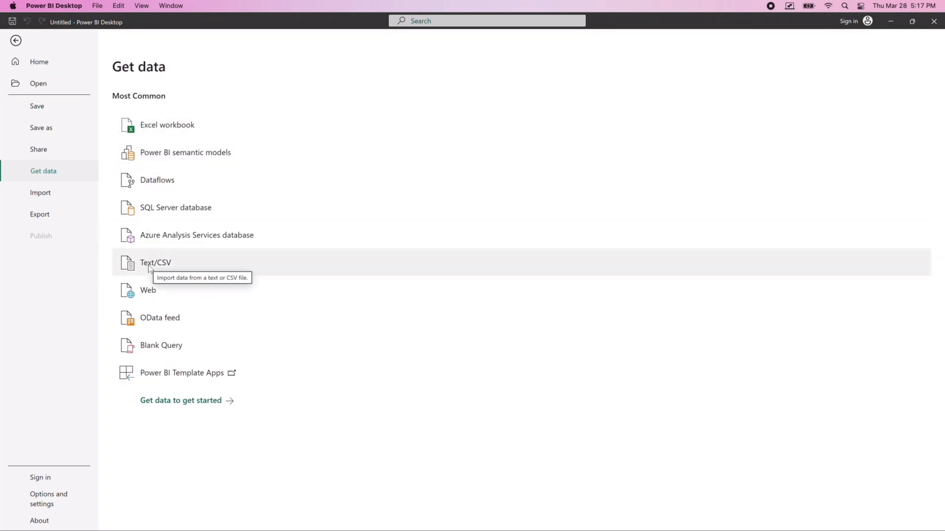
{"action": "left_click", "coordinate": [15, 41]}
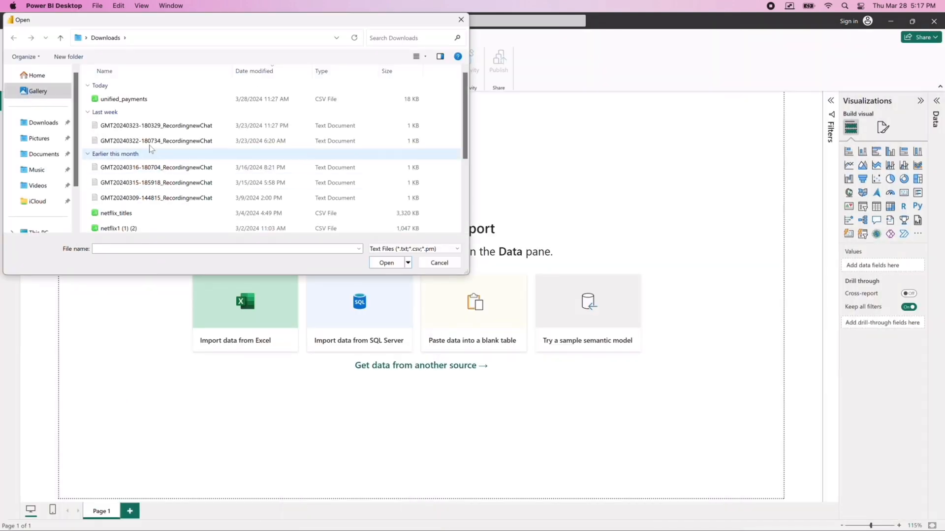
{"action": "scroll", "scroll_direction": "down", "scroll_amount": 3}
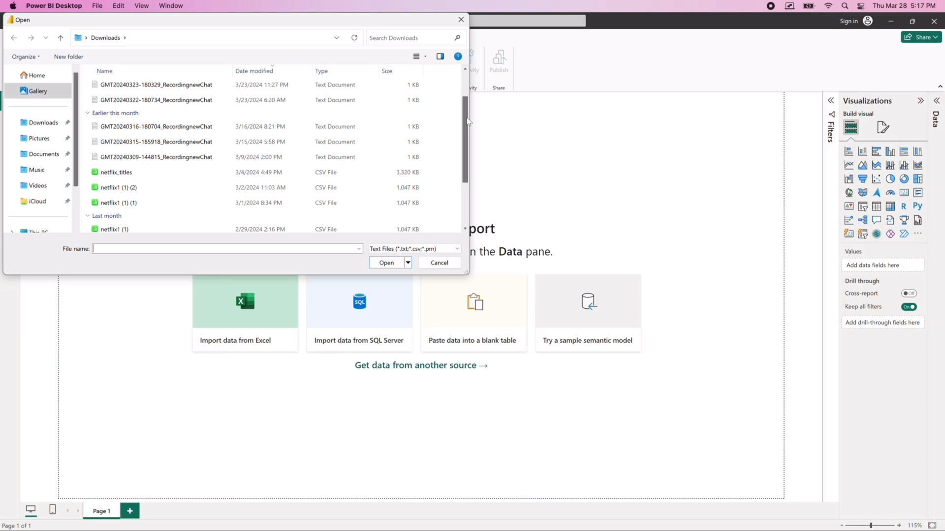
{"action": "left_click", "coordinate": [116, 172]}
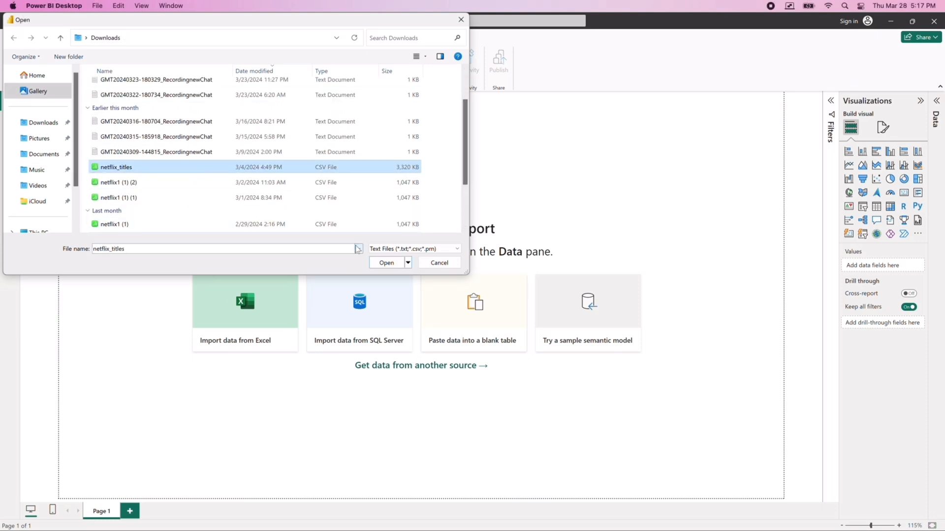
{"action": "left_click", "coordinate": [386, 262]}
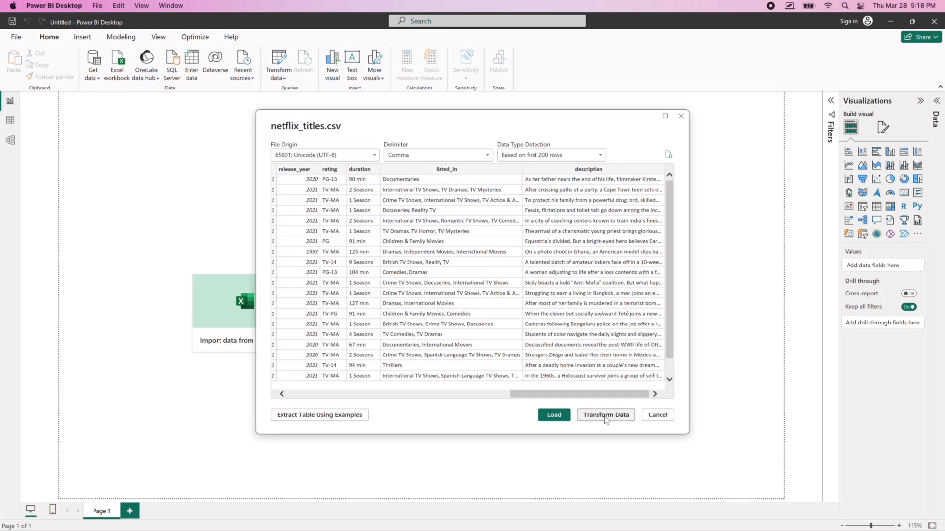
Step: Send the netflix_titles preview to Transform Data for cleaning in Power Query
{"action": "left_click", "coordinate": [605, 414]}
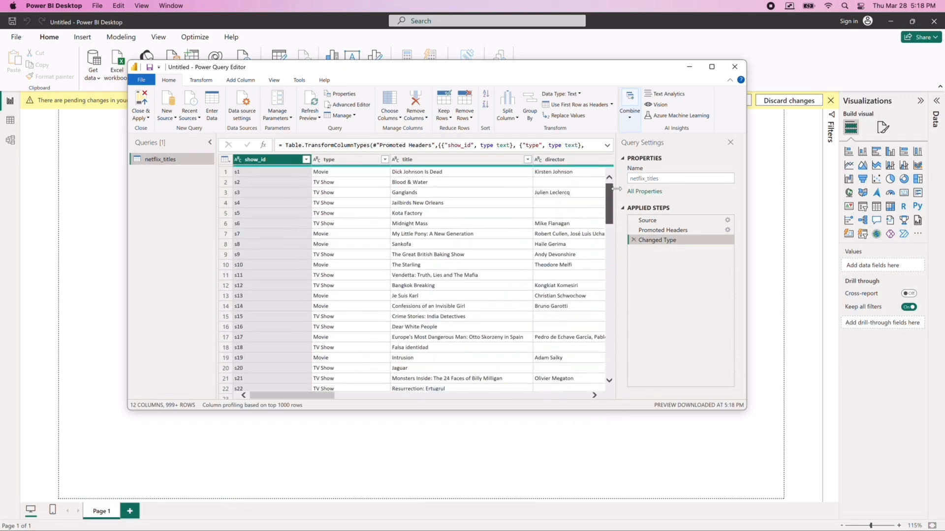
Step: Look through the netflix_titles rows and close the query editor to load the 8,809-row table
{"action": "scroll", "scroll_direction": "down", "scroll_amount": 3}
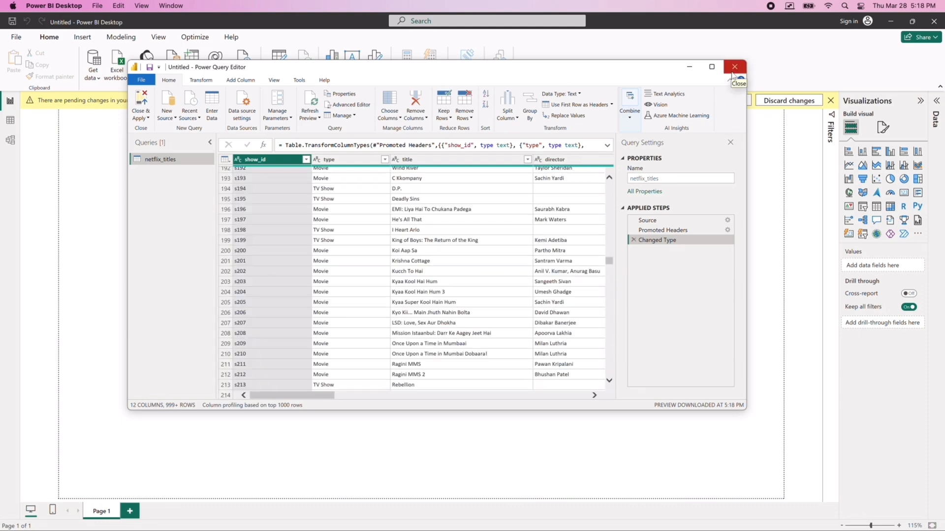
{"action": "left_click", "coordinate": [141, 102]}
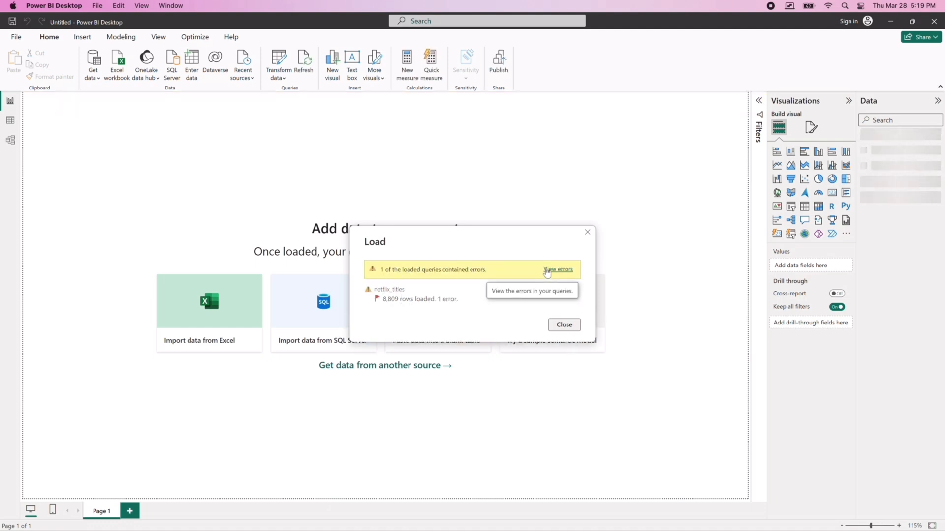
Step: View the failing row 8422, where '40 min' in date_added couldn't convert to Number, and cancel Replace Values
{"action": "left_click", "coordinate": [557, 269]}
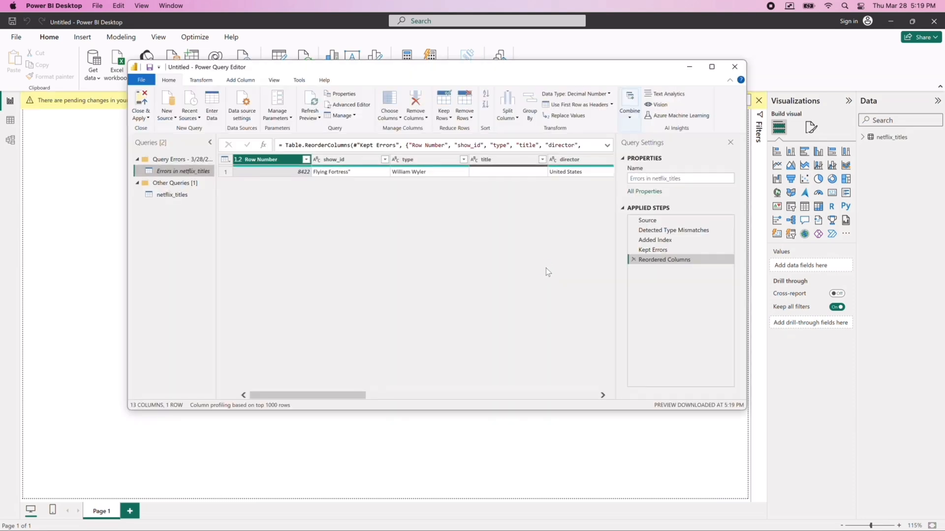
{"action": "mouse_move", "coordinate": [246, 272]}
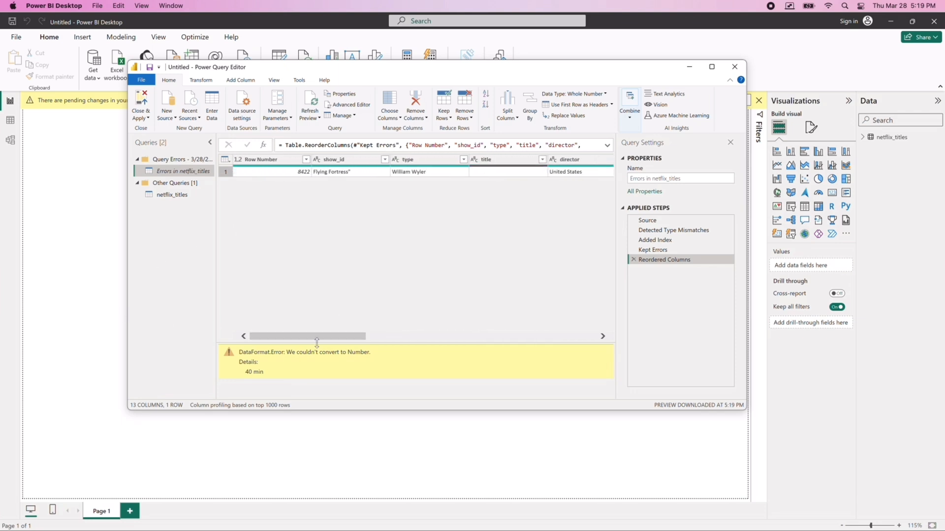
{"action": "scroll", "scroll_direction": "right", "scroll_amount": 3}
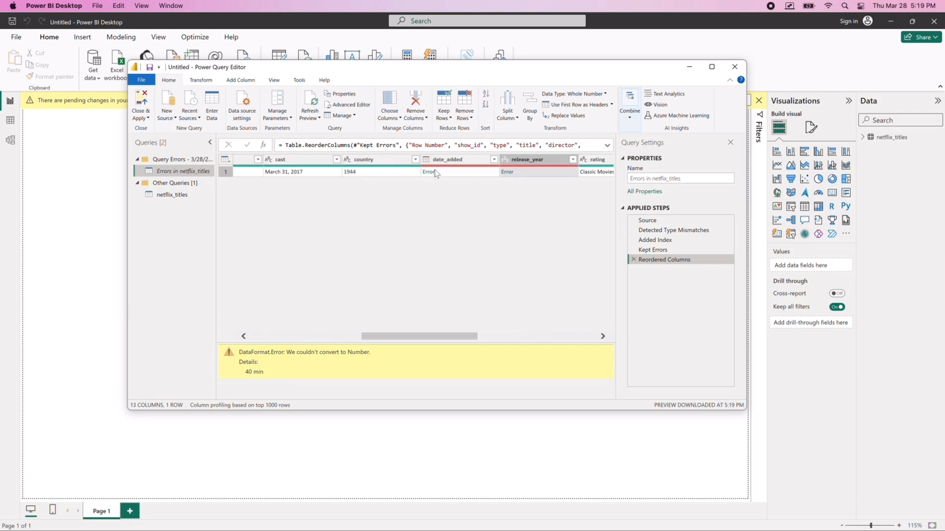
{"action": "left_click", "coordinate": [567, 115]}
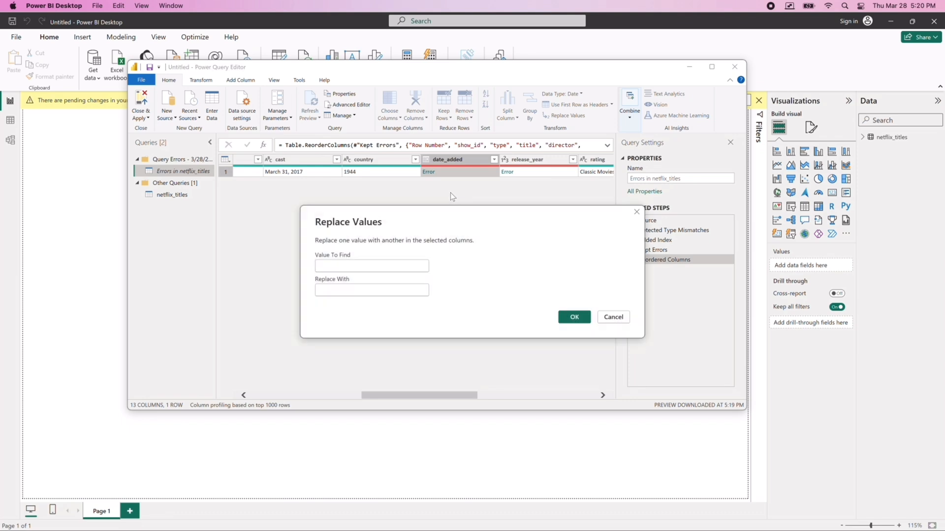
{"action": "left_click", "coordinate": [613, 316]}
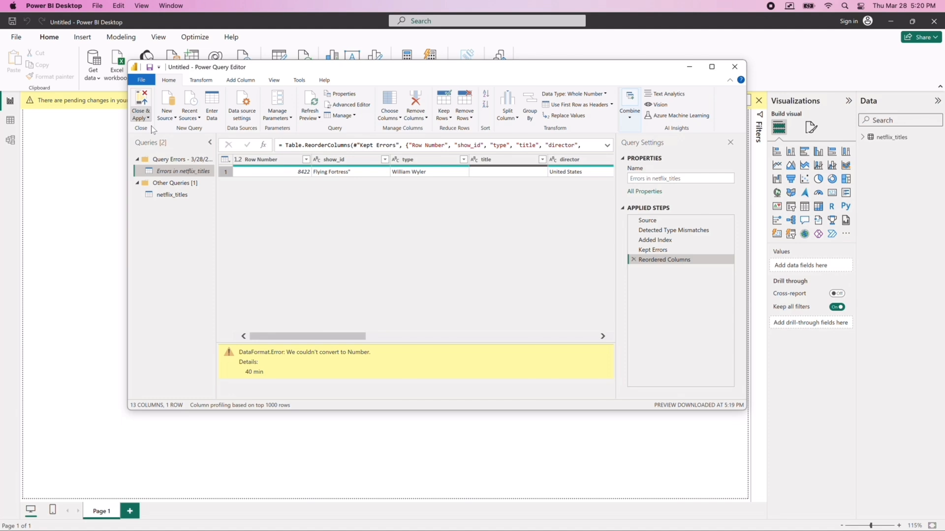
Step: Close & Apply the query, reposition the netflix_titles card in Model view, and return to Report view
{"action": "left_click", "coordinate": [140, 105]}
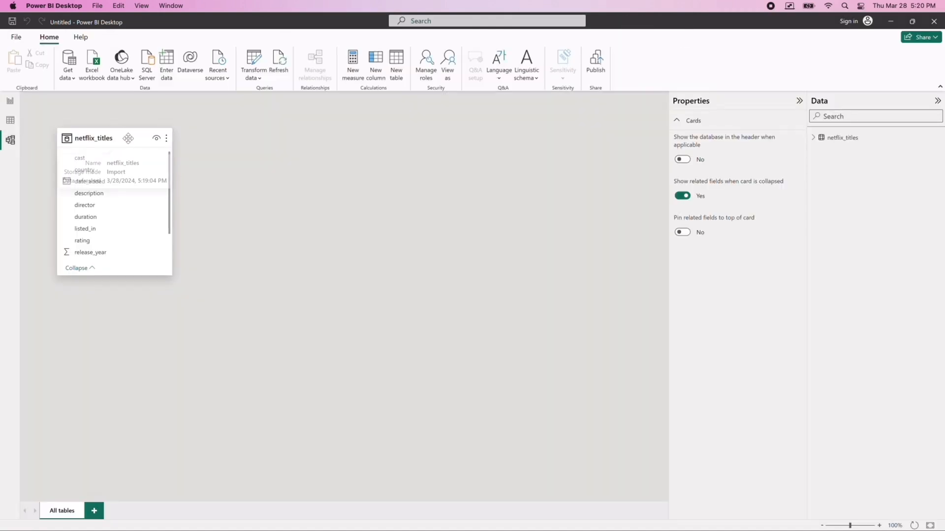
{"action": "left_click_drag", "start_coordinate": [128, 138], "coordinate": [182, 146]}
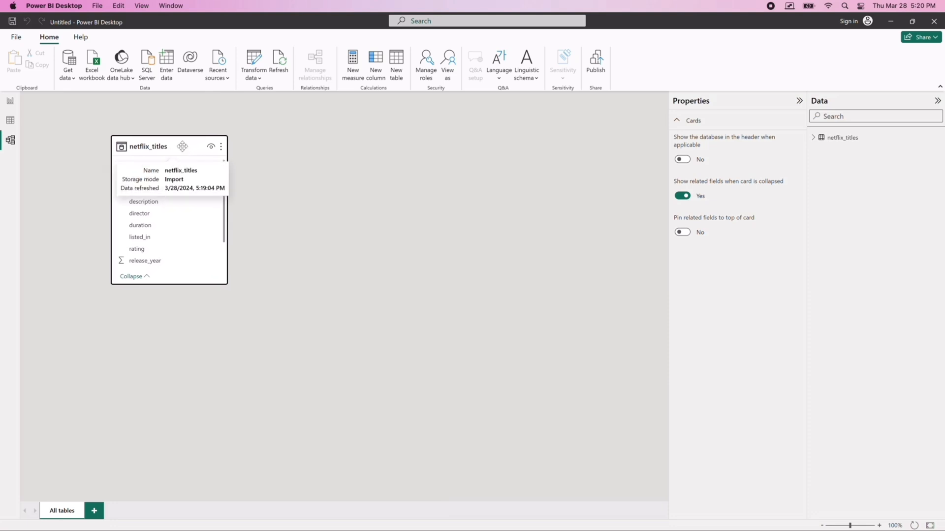
{"action": "left_click", "coordinate": [10, 100]}
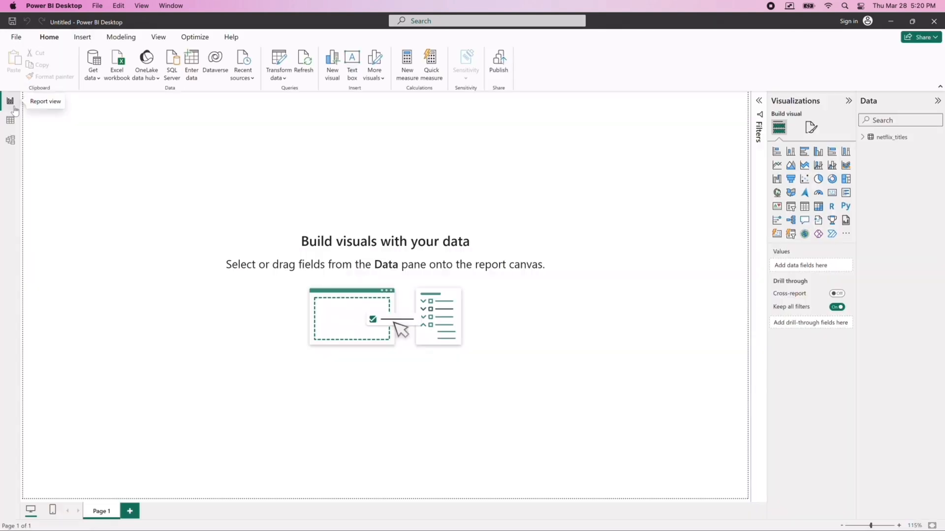
{"action": "mouse_move", "coordinate": [26, 113]}
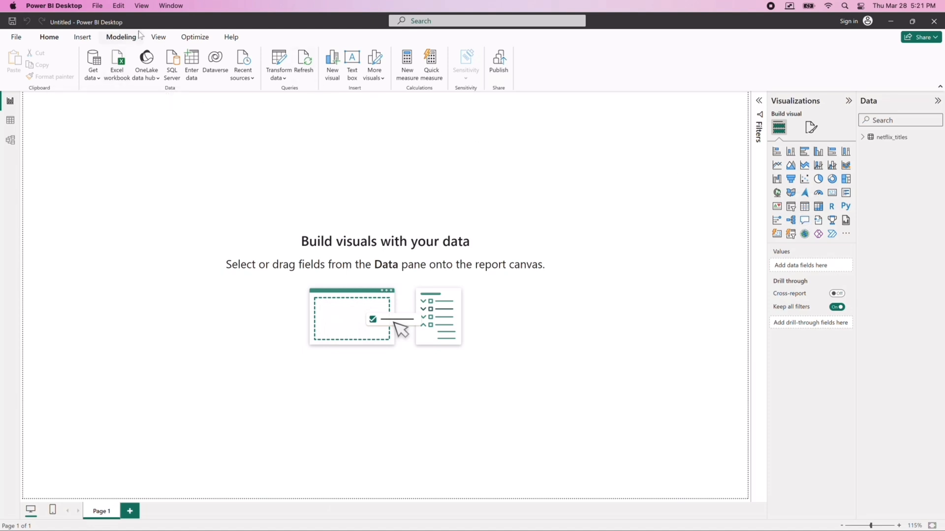
Step: Insert a blue rectangle across the top with bold white 'NETFLIX DASHBOARD' text at size 35
{"action": "left_click", "coordinate": [82, 37]}
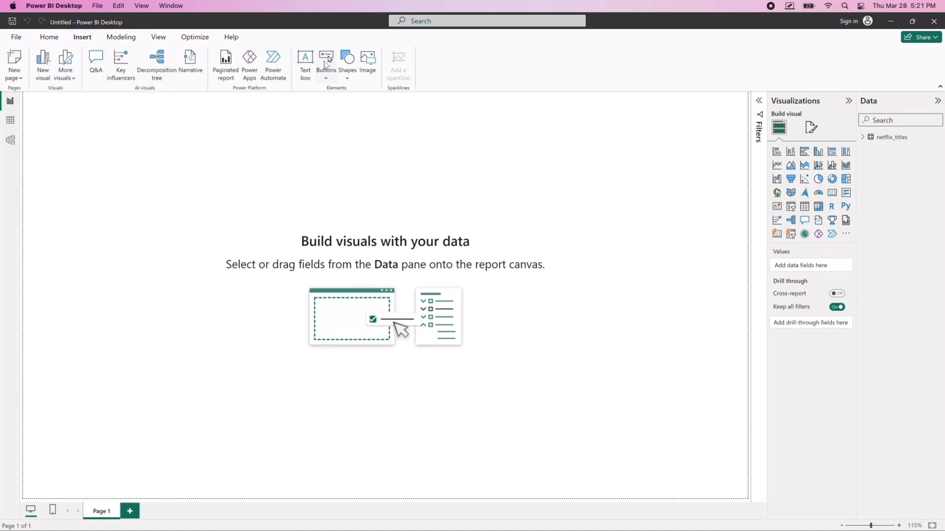
{"action": "left_click", "coordinate": [346, 60]}
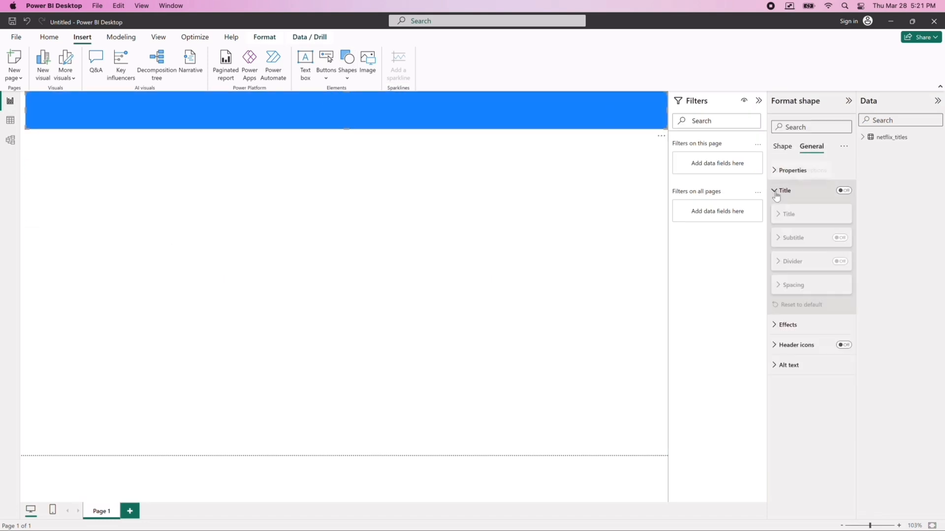
{"action": "left_click", "coordinate": [781, 145]}
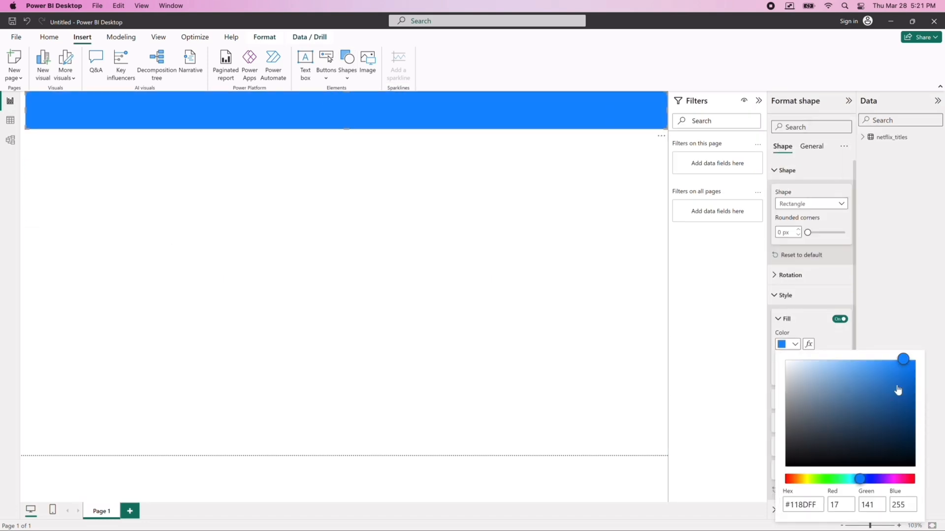
{"action": "type", "text": "NetF"}
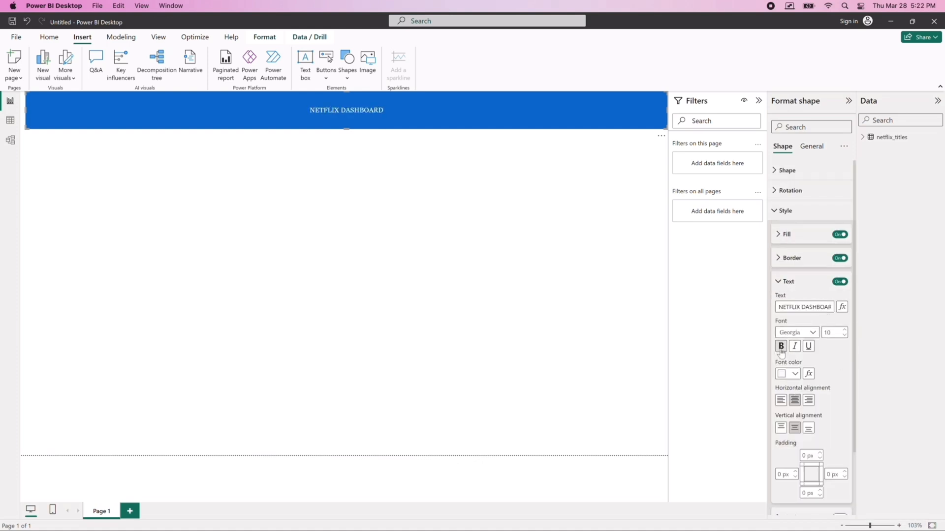
{"action": "left_click", "coordinate": [844, 331]}
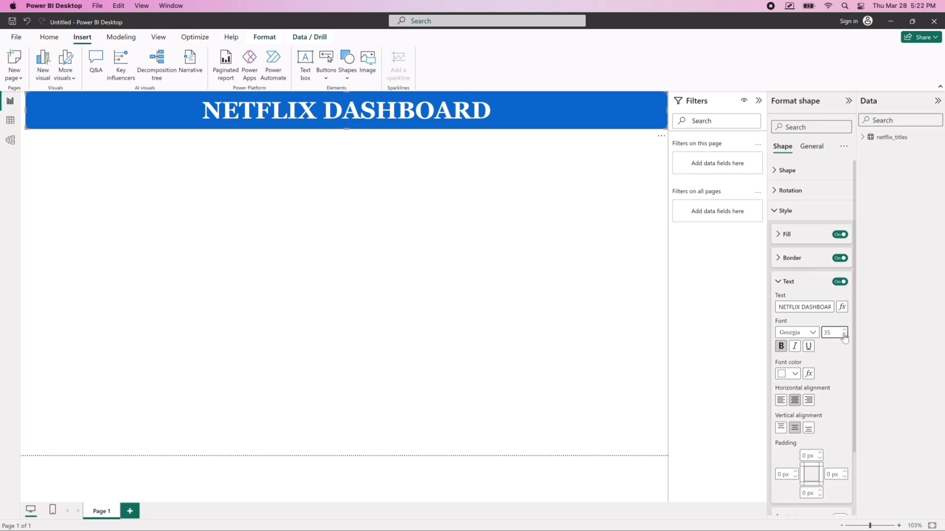
{"action": "left_click", "coordinate": [811, 146]}
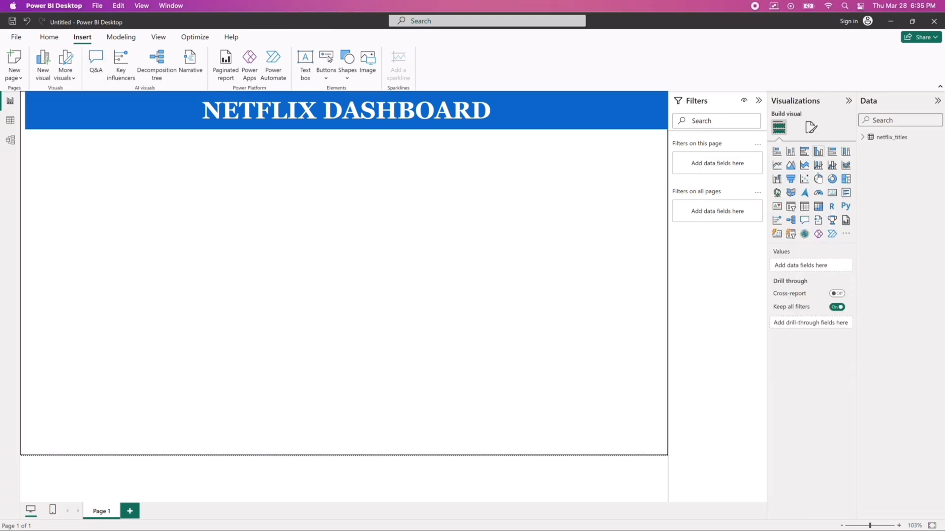
Step: Insert a Q&A visual and ask 'how many data types are there?'
{"action": "left_click", "coordinate": [95, 62]}
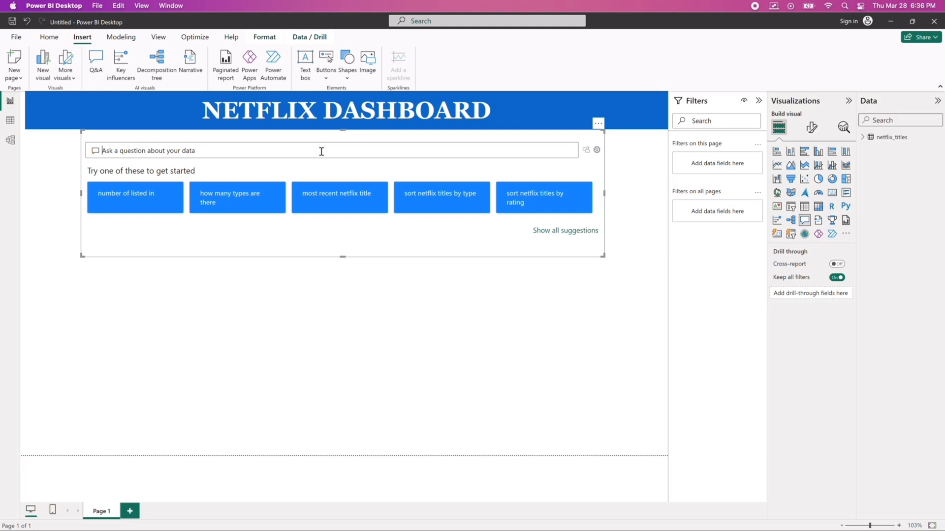
{"action": "type", "text": "Ho"}
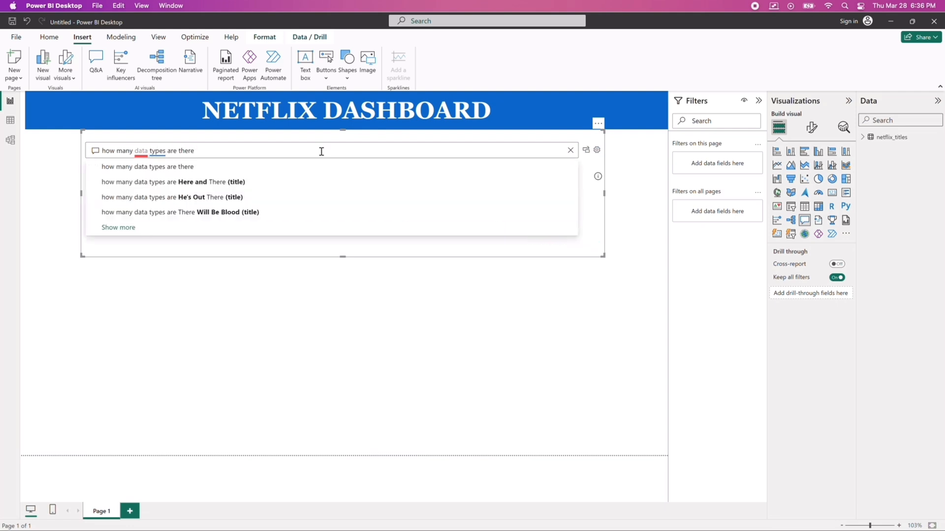
{"action": "type", "text": "?"}
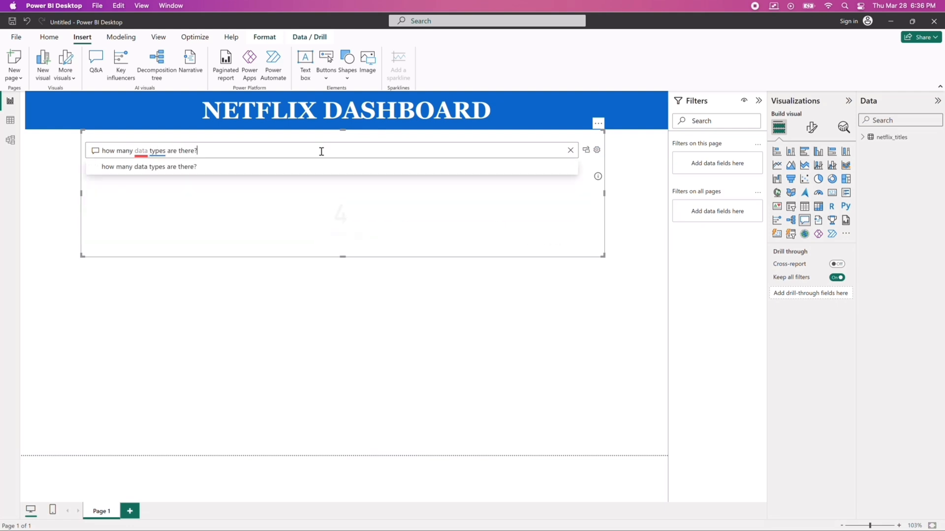
{"action": "left_click", "coordinate": [149, 167]}
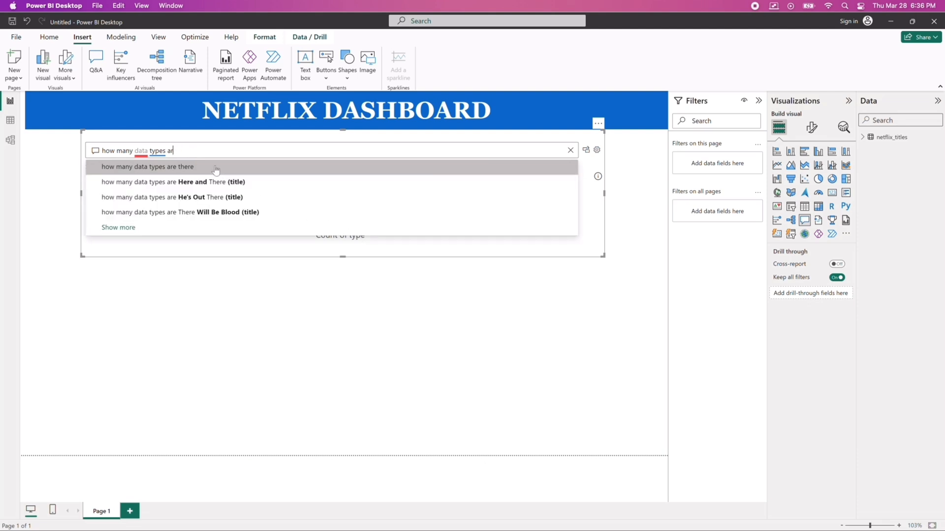
Step: Ask 'most recent netflix title?' in the Q&A visual, then clear the question box
{"action": "left_click", "coordinate": [569, 150]}
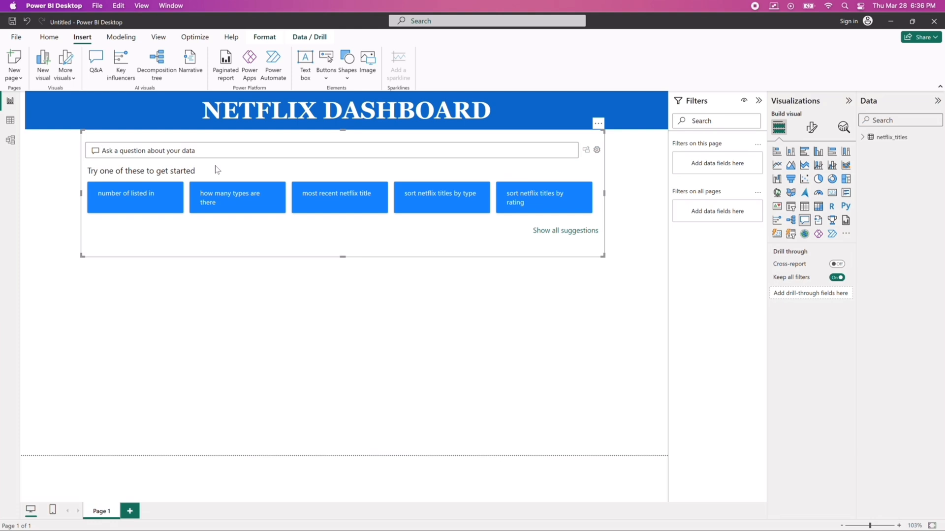
{"action": "type", "text": "most"}
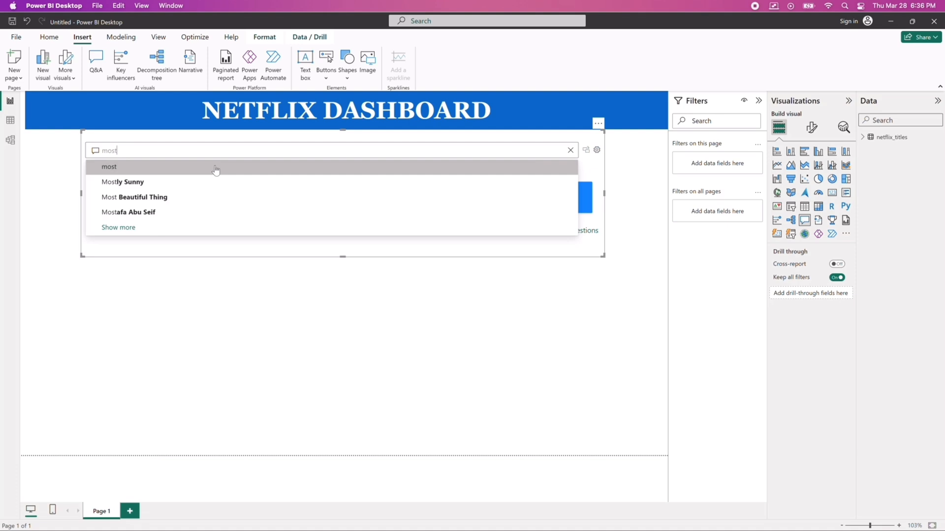
{"action": "type", "text": "recent netflix"}
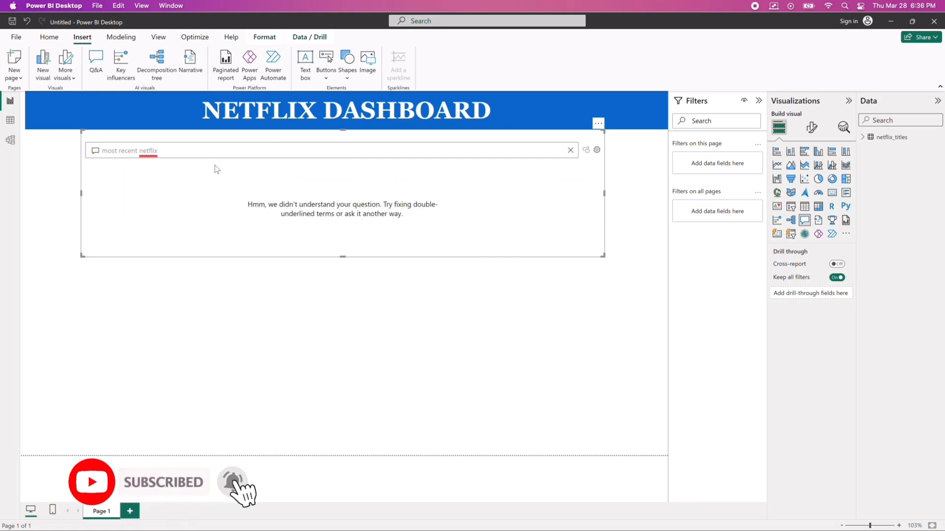
{"action": "type", "text": "title"}
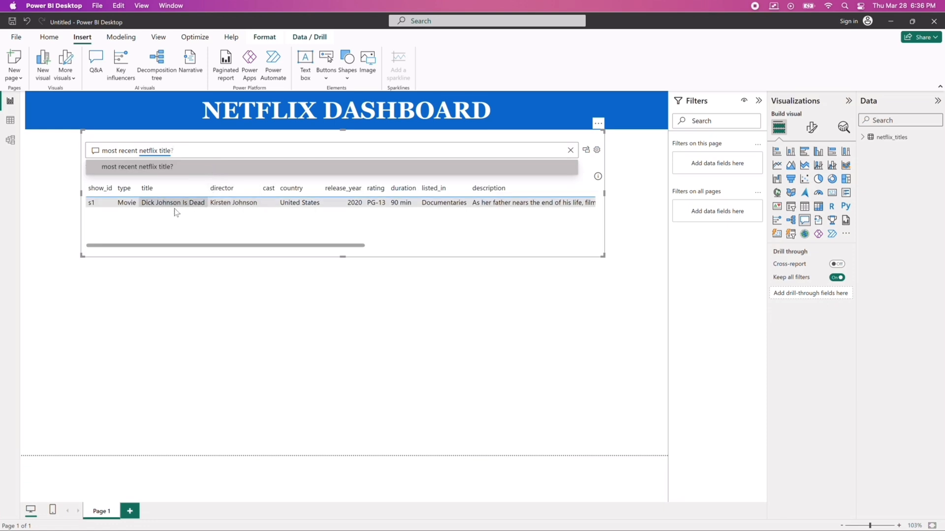
{"action": "mouse_move", "coordinate": [175, 246]}
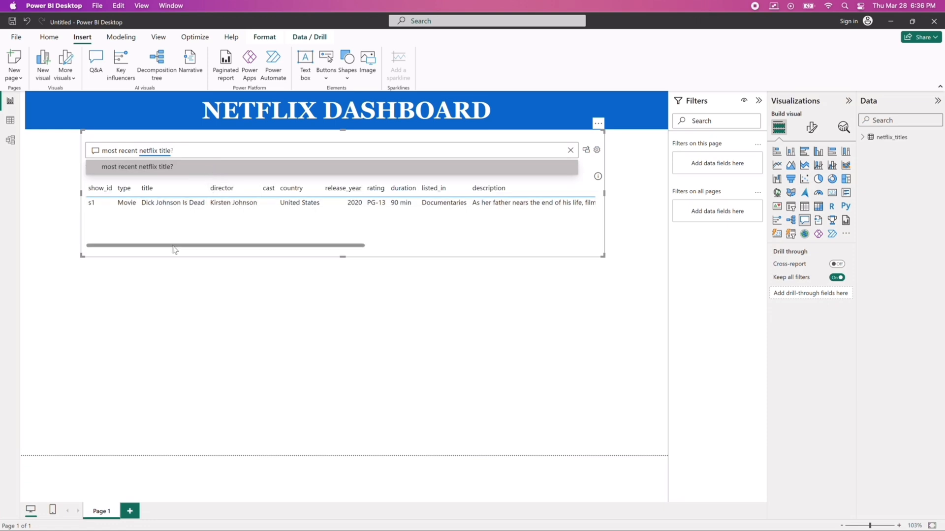
{"action": "left_click_drag", "start_coordinate": [175, 246], "coordinate": [446, 245]}
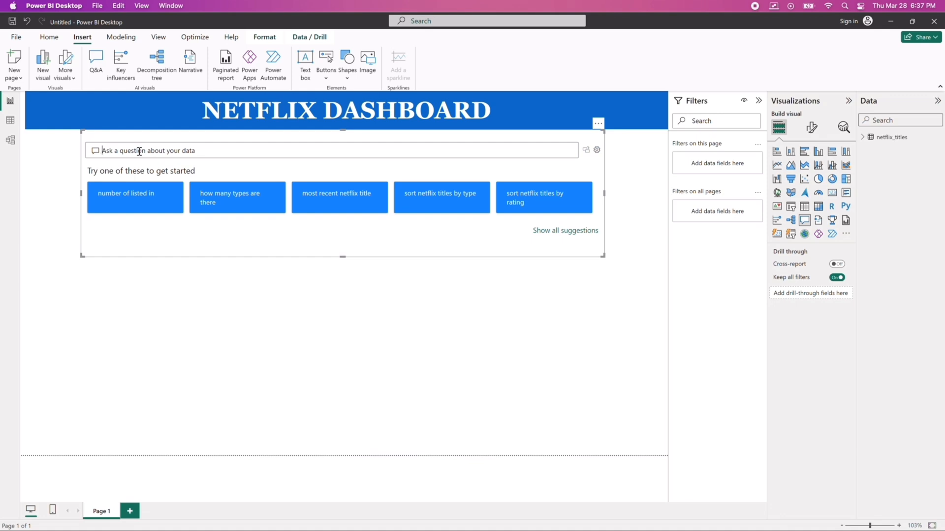
Step: Insert a key influencers visual below the Q&A visual and expand the netflix_titles fields in the Data pane
{"action": "left_click", "coordinate": [236, 303]}
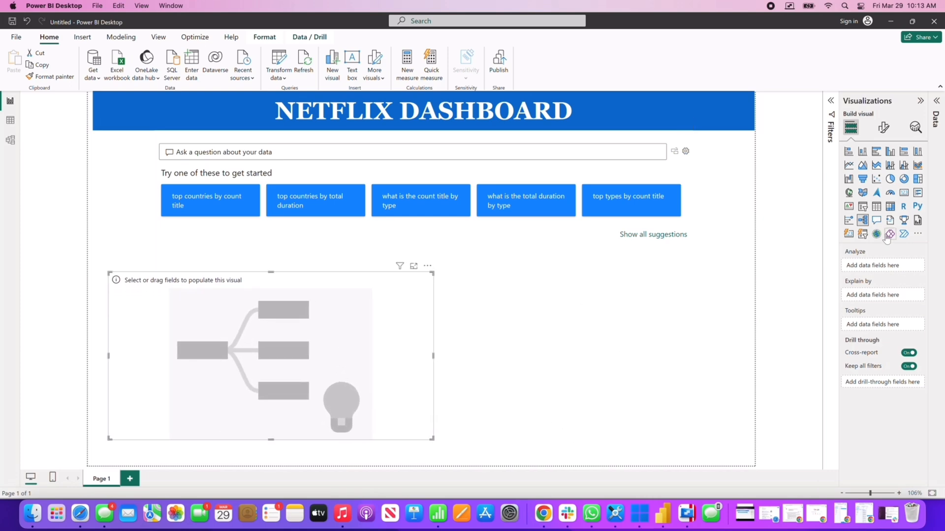
{"action": "mouse_move", "coordinate": [890, 234]}
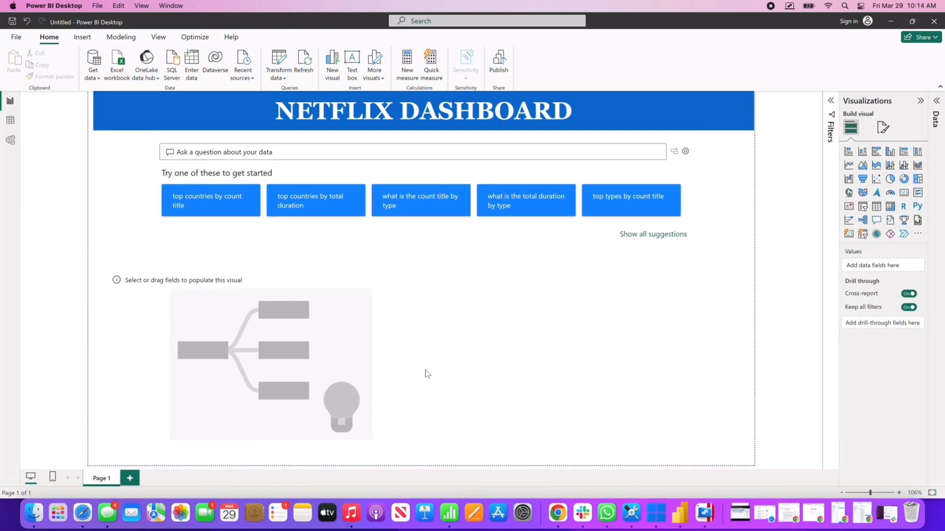
{"action": "left_click", "coordinate": [271, 362]}
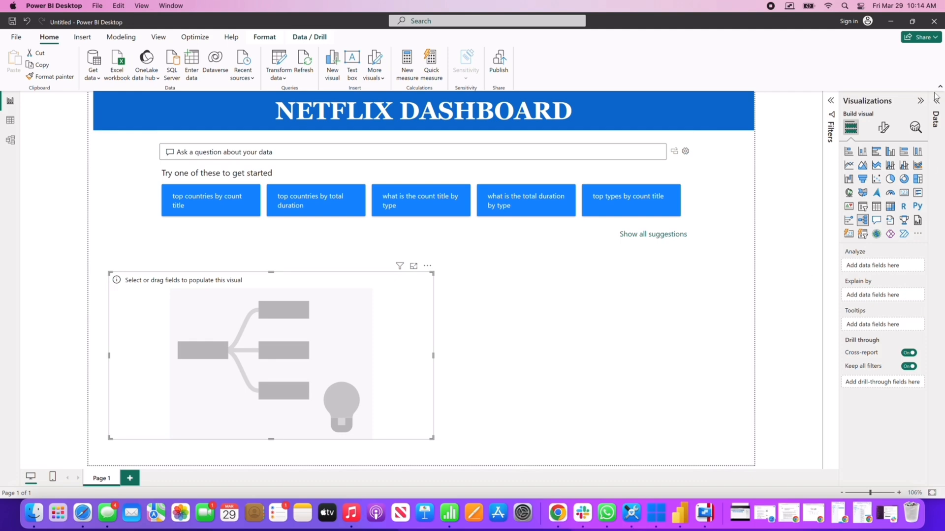
{"action": "left_click", "coordinate": [935, 100]}
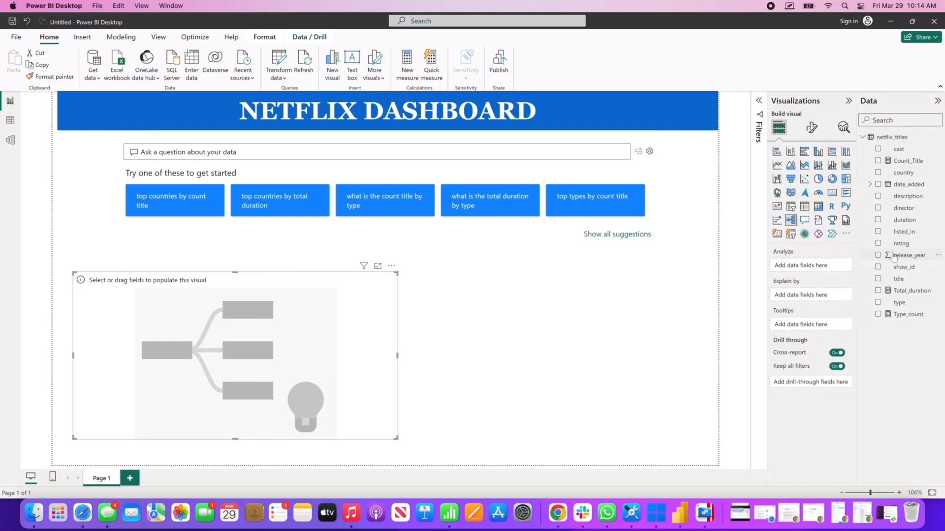
Step: Analyze the type field as a distinct count in the visual
{"action": "left_click", "coordinate": [877, 302]}
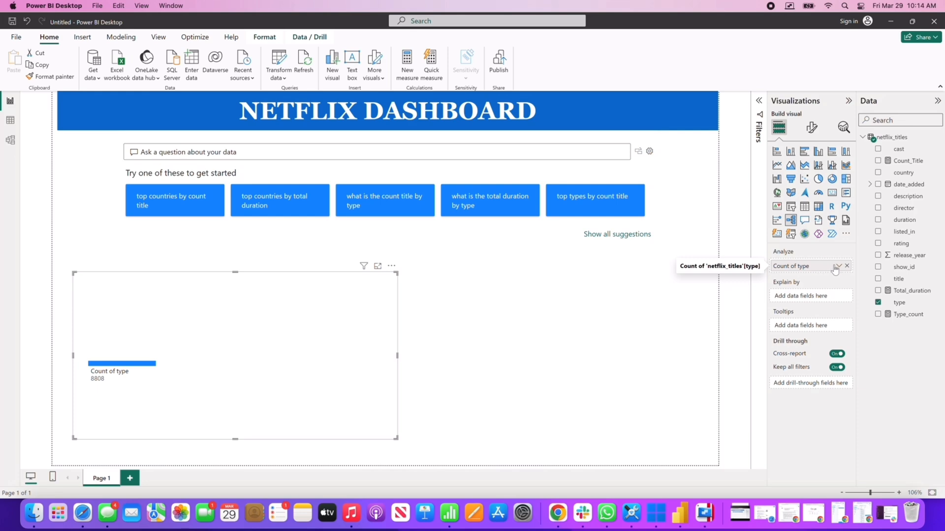
{"action": "left_click", "coordinate": [837, 265]}
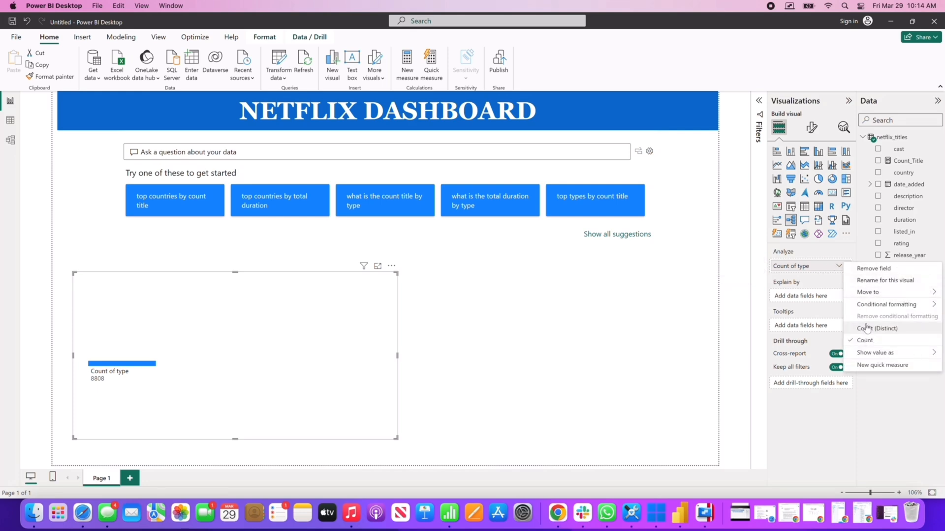
{"action": "left_click", "coordinate": [876, 329]}
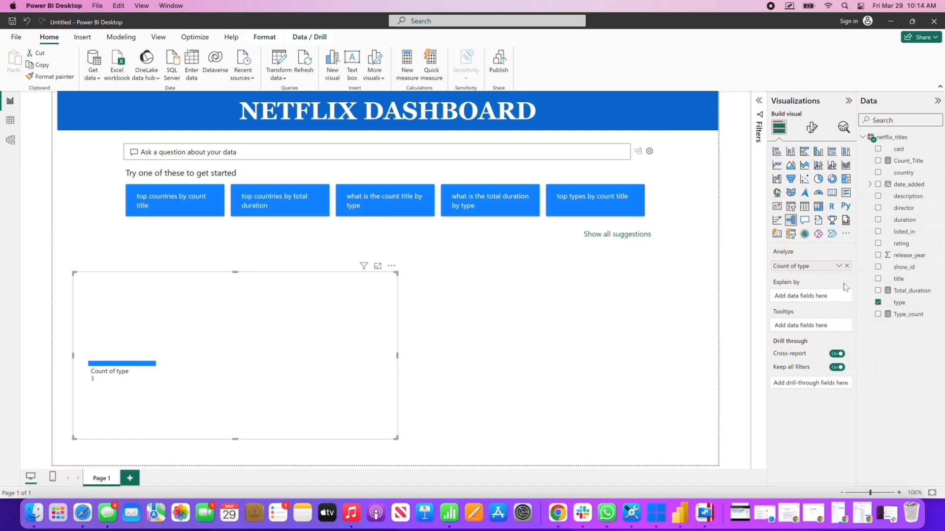
{"action": "mouse_move", "coordinate": [900, 189]}
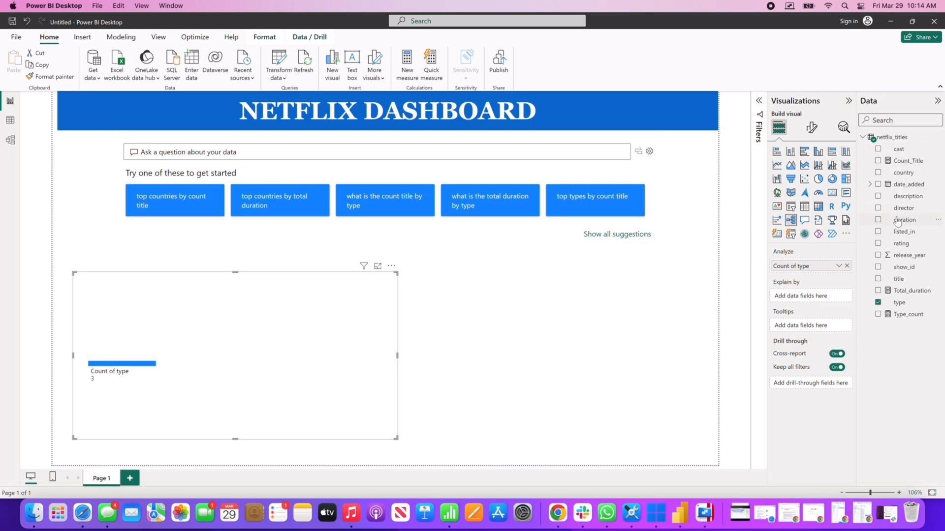
{"action": "mouse_move", "coordinate": [904, 220]}
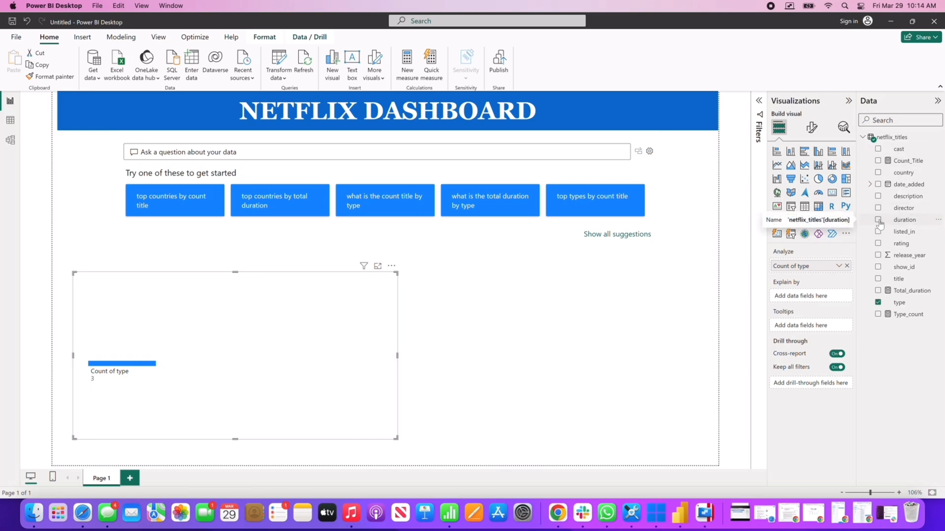
Step: Add duration, listed_in and title as explain-by fields for the breakdown
{"action": "left_click", "coordinate": [880, 219]}
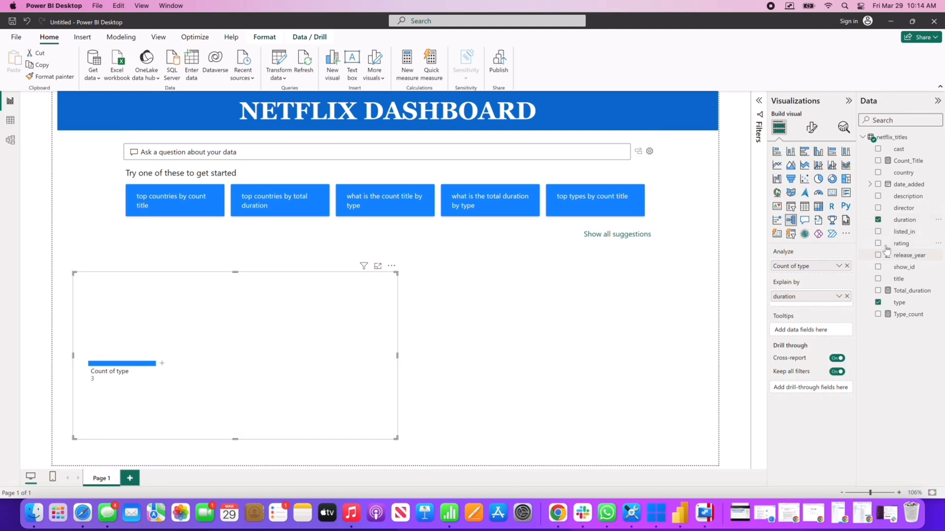
{"action": "left_click", "coordinate": [877, 232]}
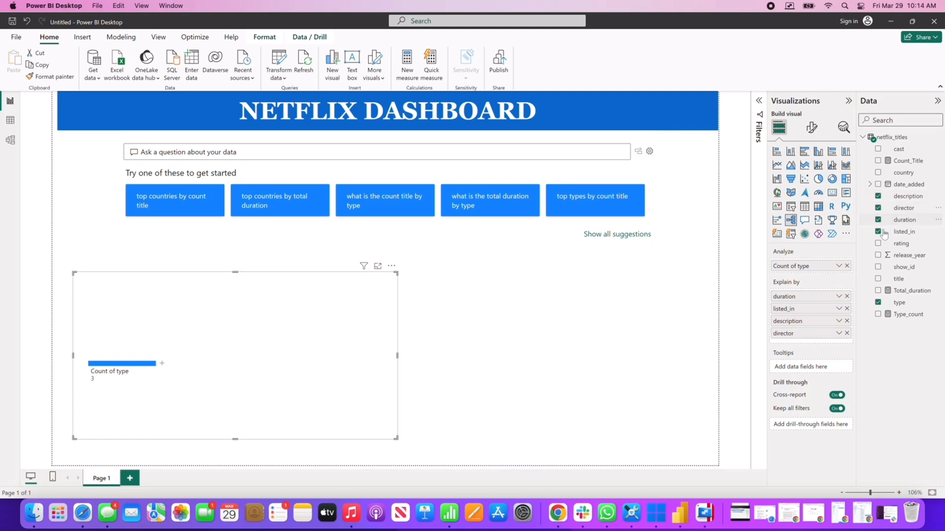
{"action": "left_click", "coordinate": [878, 278]}
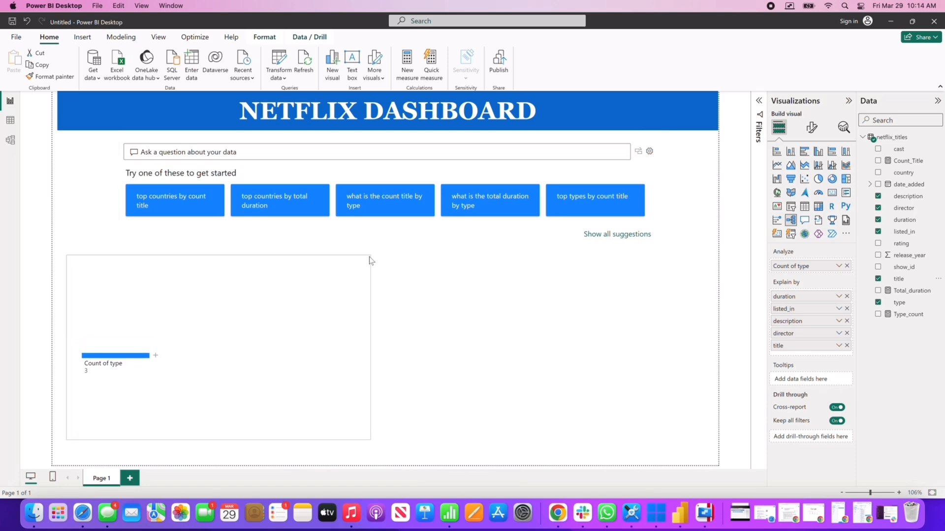
Step: Expand Count of type by director, showing Alessandro Angulo and BB Sasore
{"action": "left_click", "coordinate": [217, 347]}
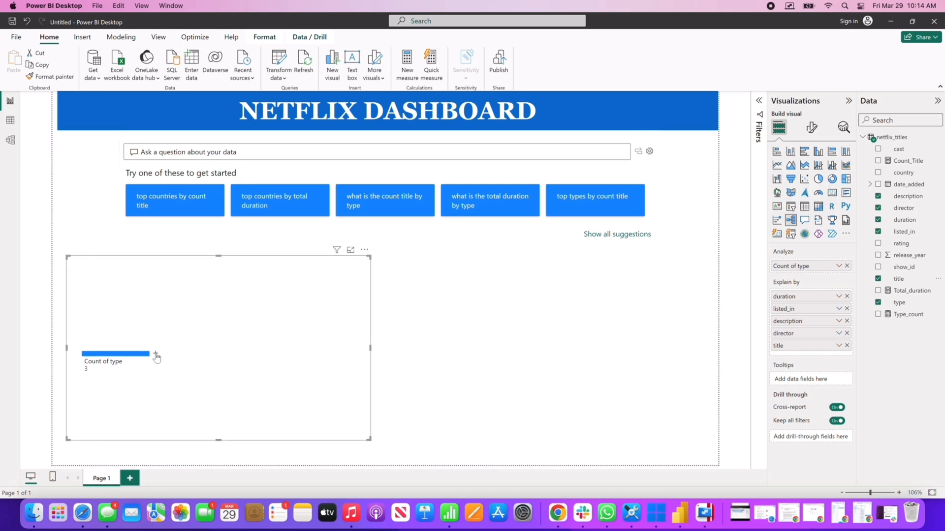
{"action": "left_click", "coordinate": [155, 356]}
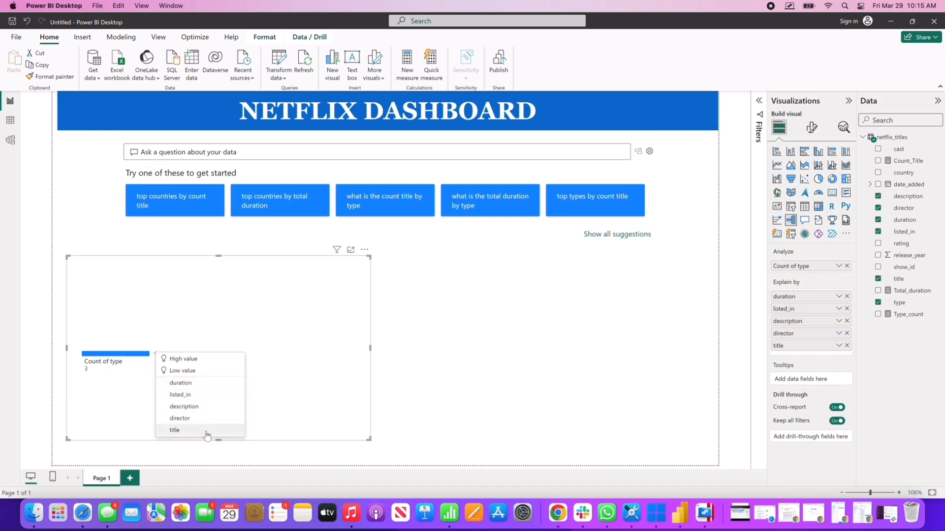
{"action": "mouse_move", "coordinate": [208, 370]}
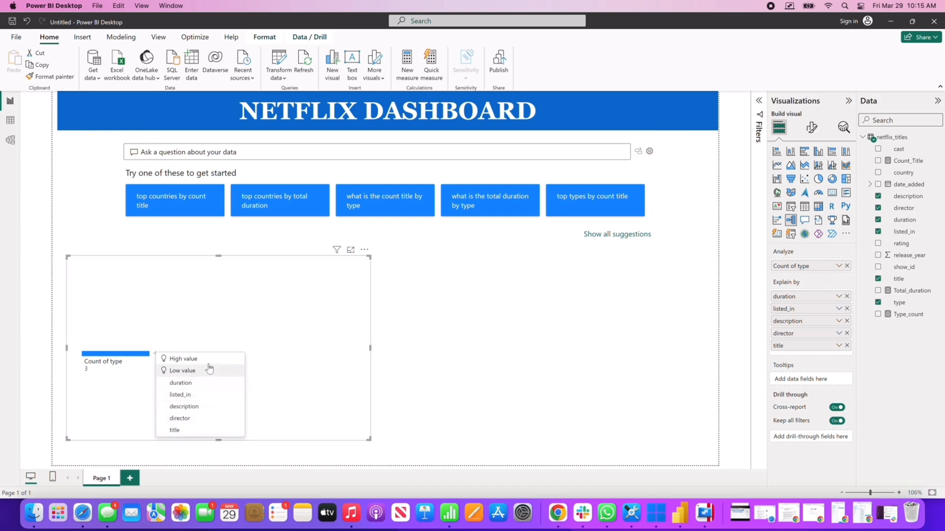
{"action": "mouse_move", "coordinate": [182, 371]}
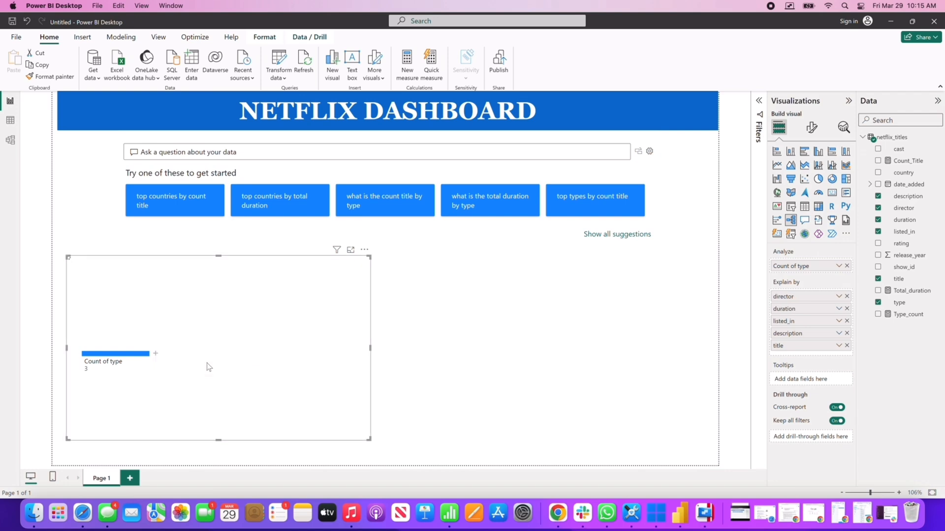
{"action": "left_click", "coordinate": [155, 353]}
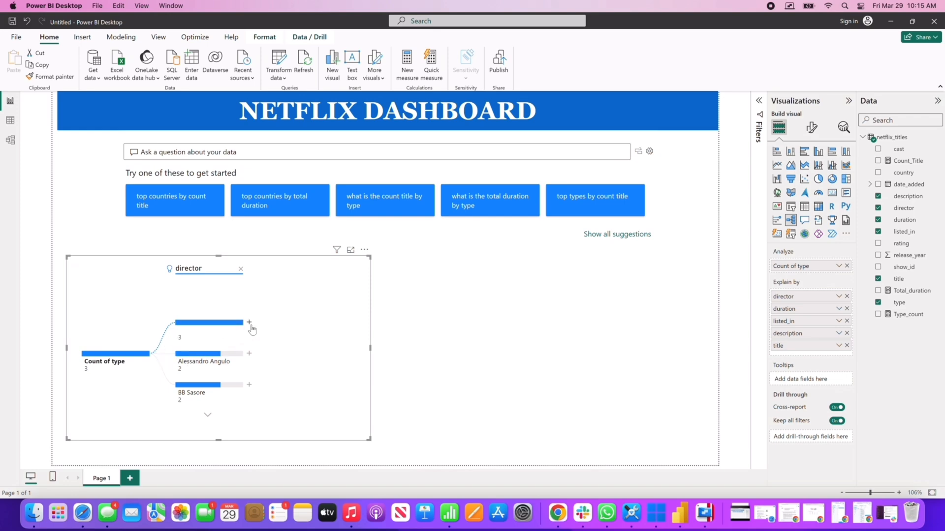
Step: Drill the top director by description, then the top description by title
{"action": "left_click", "coordinate": [249, 323]}
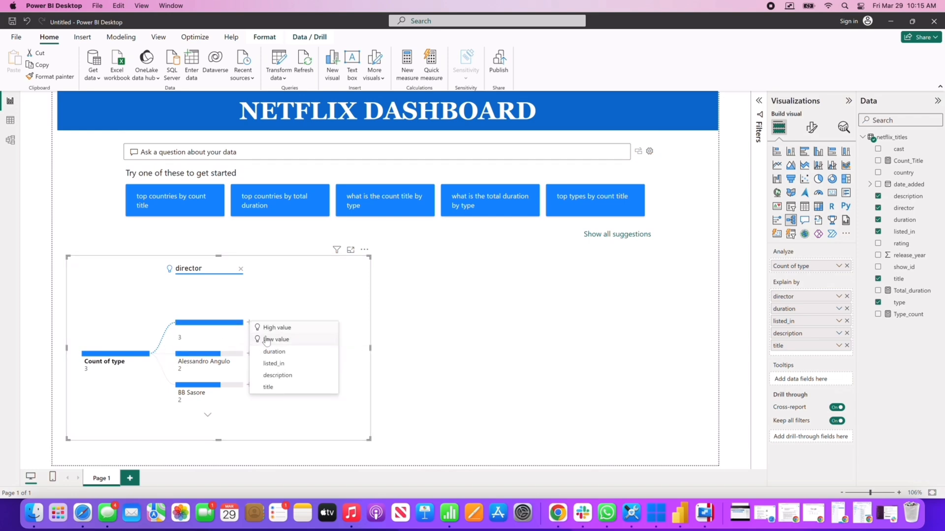
{"action": "left_click", "coordinate": [277, 375]}
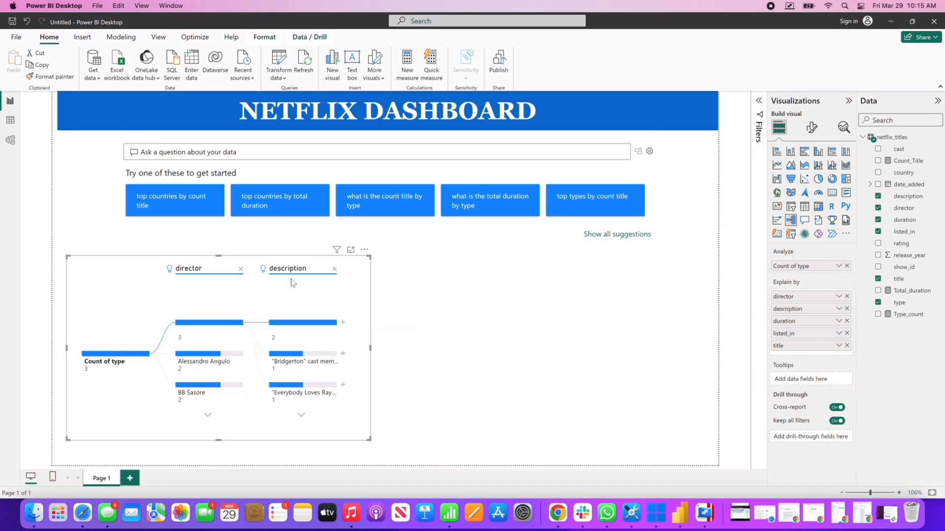
{"action": "left_click", "coordinate": [343, 323]}
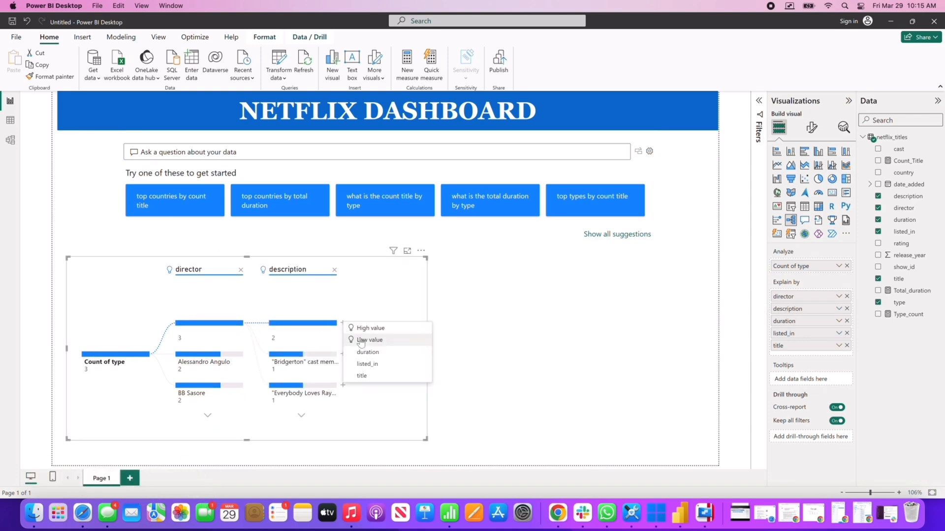
{"action": "left_click", "coordinate": [361, 375]}
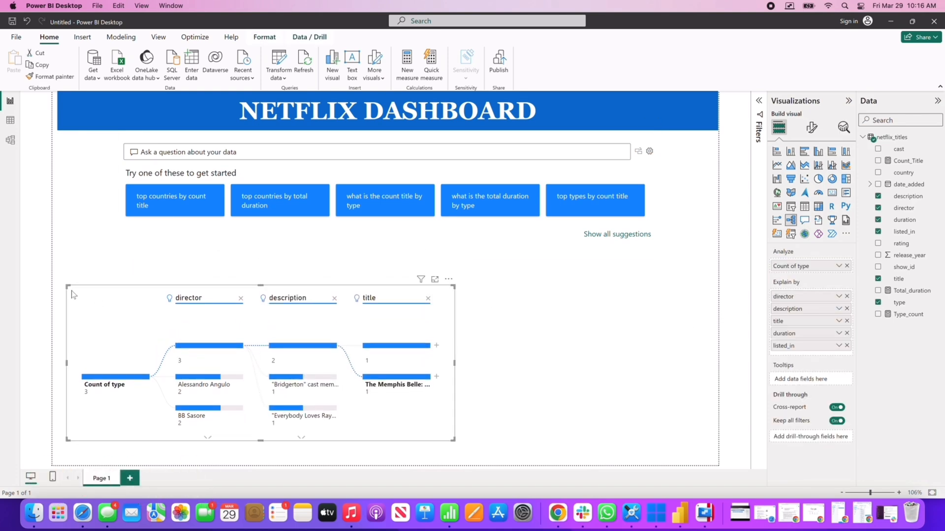
{"action": "left_click", "coordinate": [818, 205]}
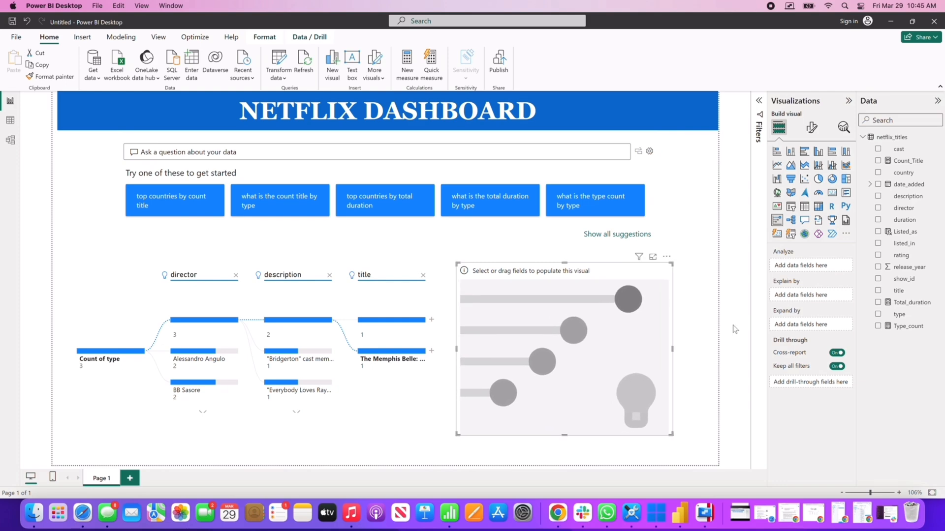
{"action": "mouse_move", "coordinate": [800, 303]}
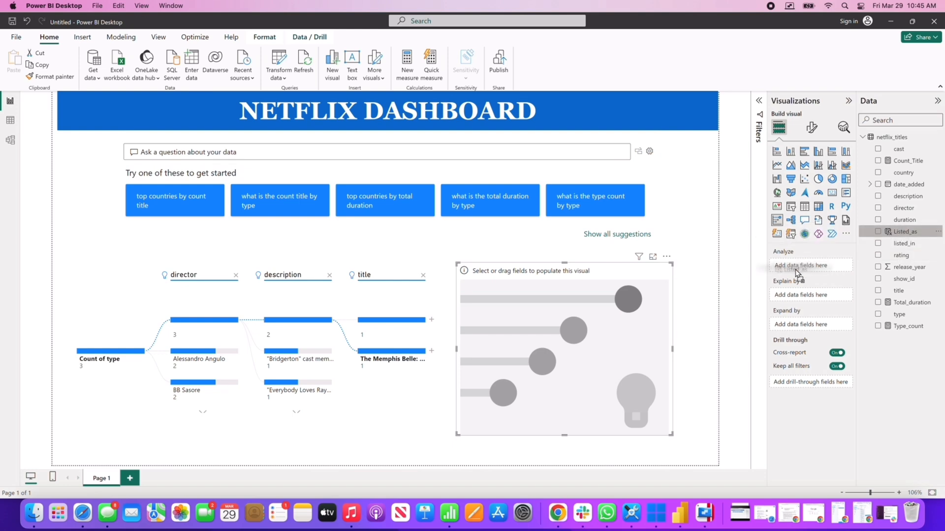
Step: Set Listed_as as the Analyze field of the new key influencers visual
{"action": "left_click", "coordinate": [878, 231]}
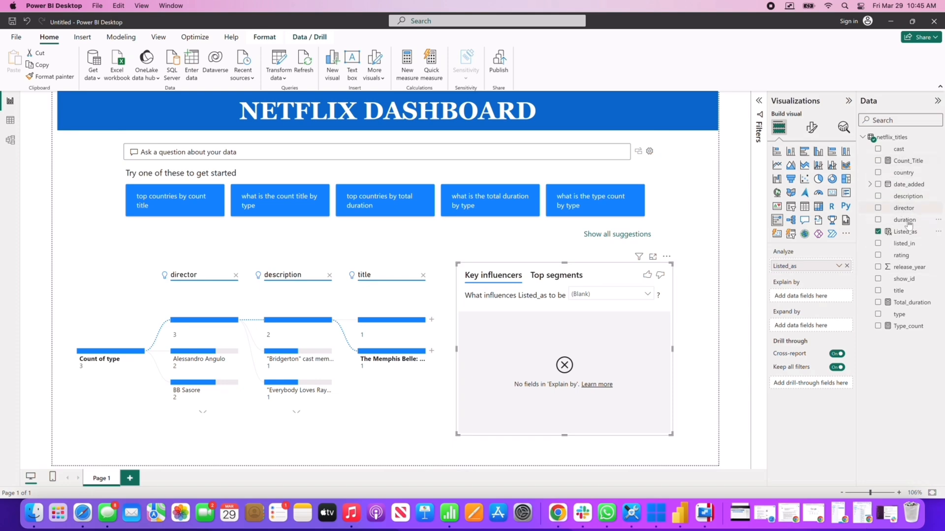
{"action": "mouse_move", "coordinate": [904, 219]}
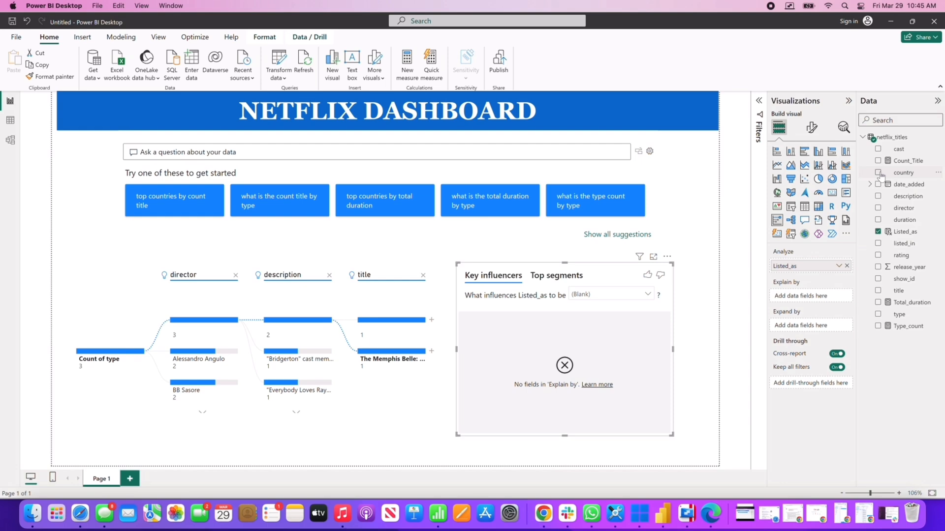
Step: Explain Listed_as by country, listing influencers such as Spain, France at 2.18x
{"action": "left_click", "coordinate": [903, 172]}
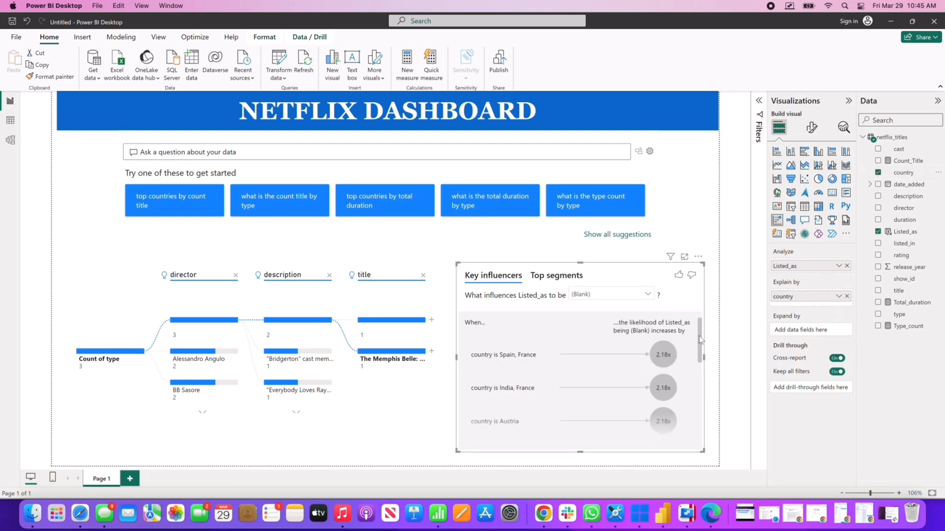
{"action": "scroll", "scroll_direction": "down", "scroll_amount": 3}
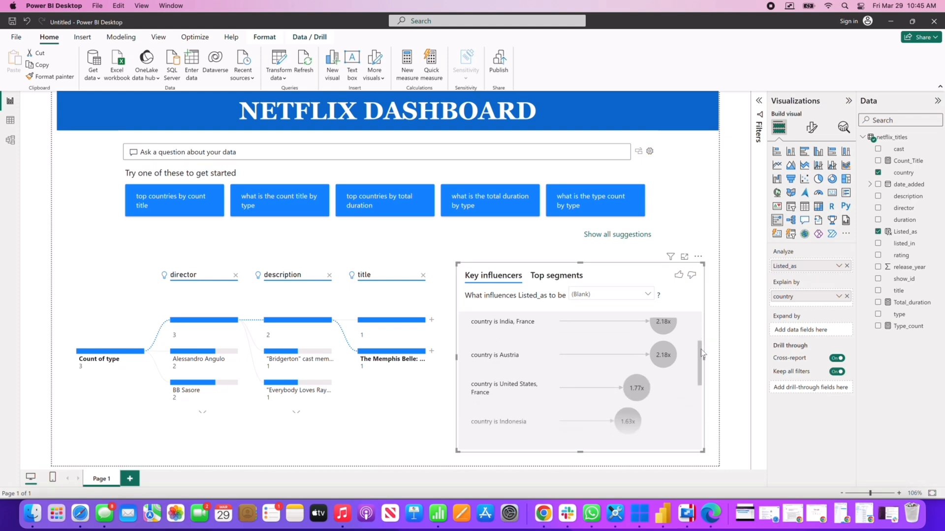
{"action": "scroll", "scroll_direction": "down", "scroll_amount": 3}
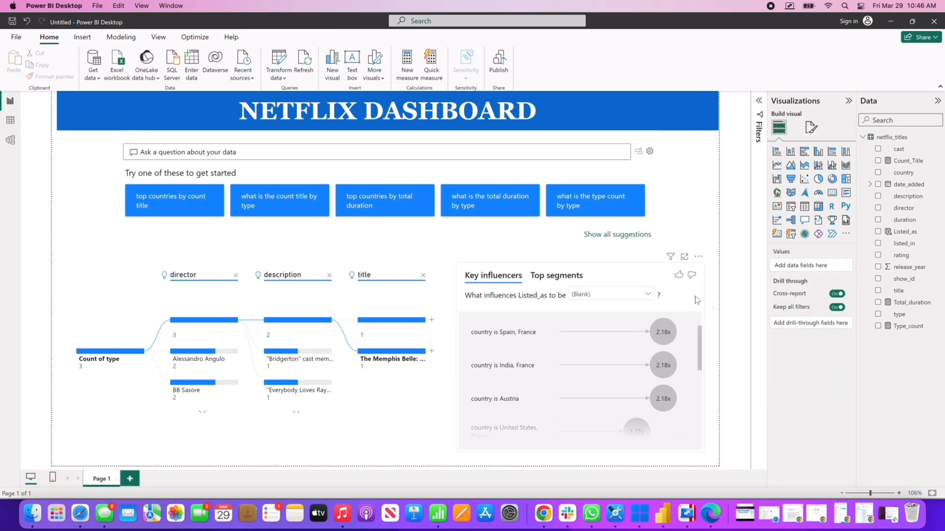
{"action": "mouse_move", "coordinate": [633, 301]}
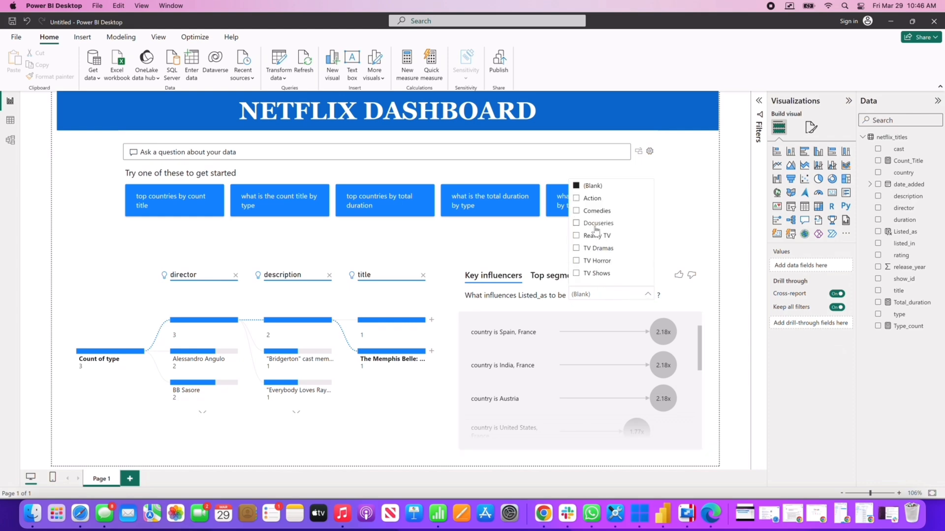
Step: Target Docuseries, showing United States, Czech Republic as top influencer at 8.49x
{"action": "left_click", "coordinate": [599, 223]}
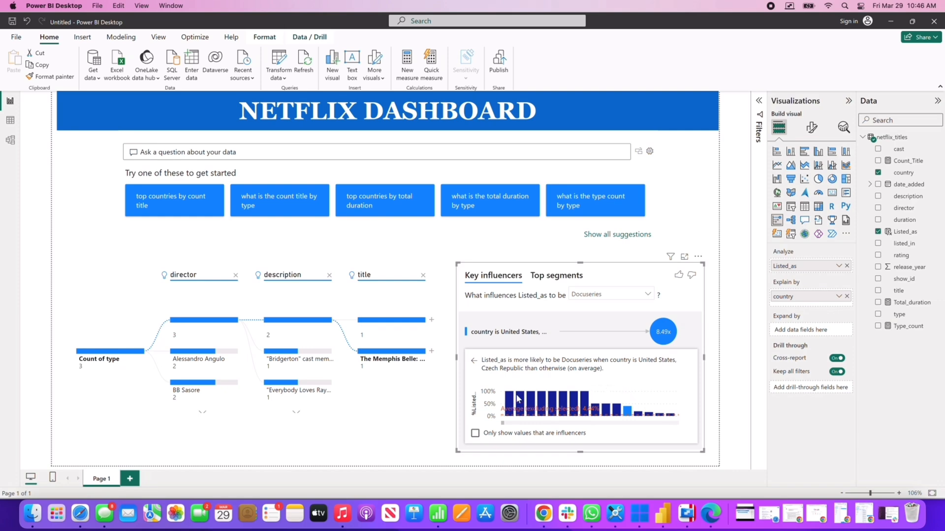
{"action": "mouse_move", "coordinate": [560, 301]}
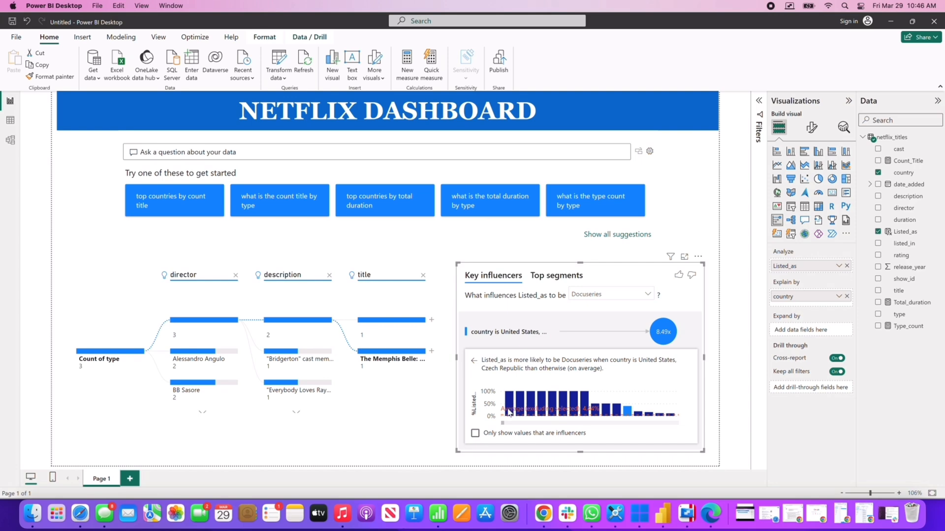
{"action": "mouse_move", "coordinate": [509, 412]}
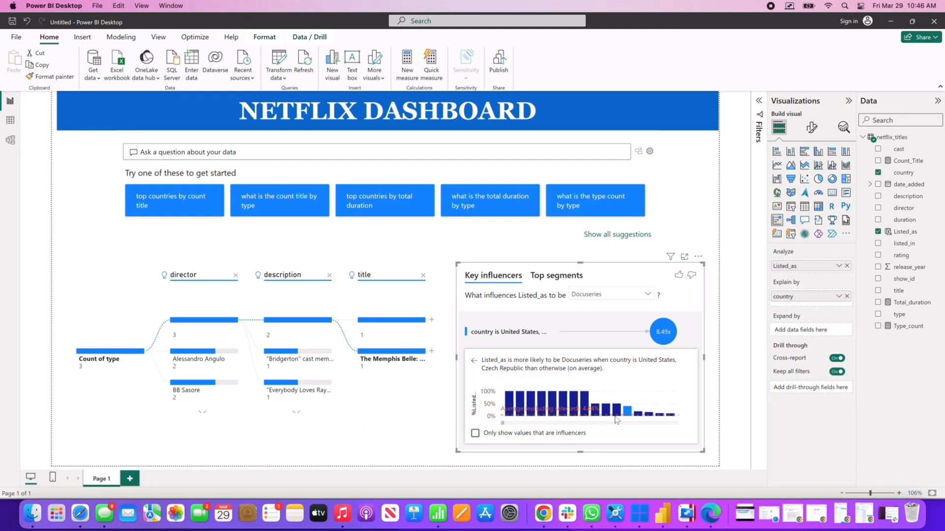
{"action": "mouse_move", "coordinate": [627, 411]}
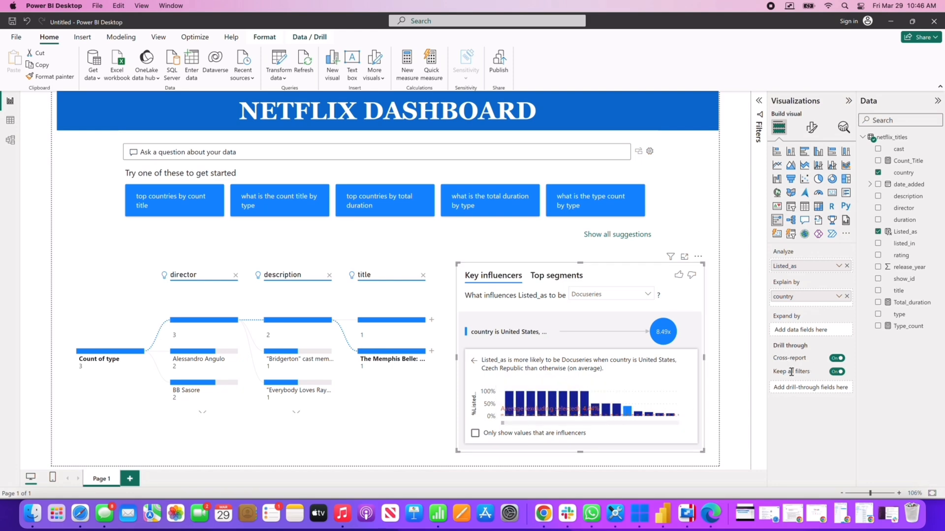
{"action": "mouse_move", "coordinate": [792, 371]}
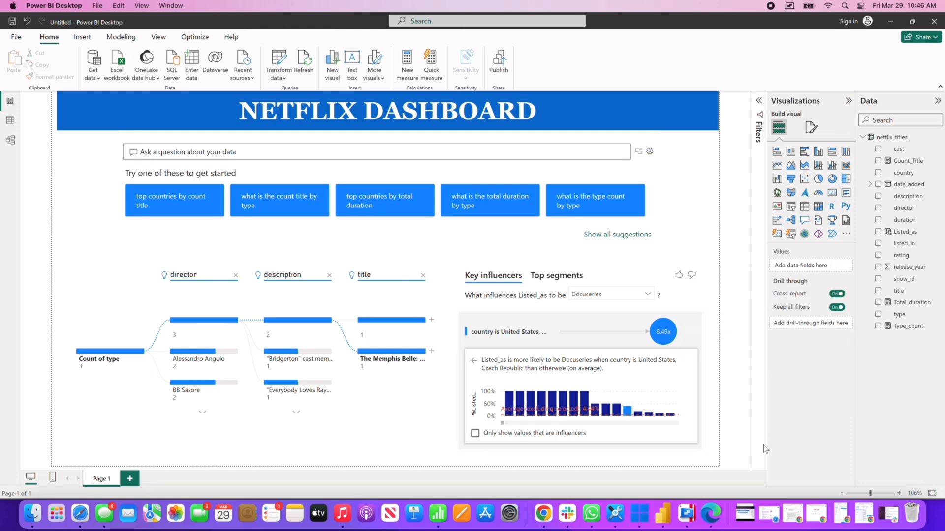
{"action": "mouse_move", "coordinate": [762, 446]}
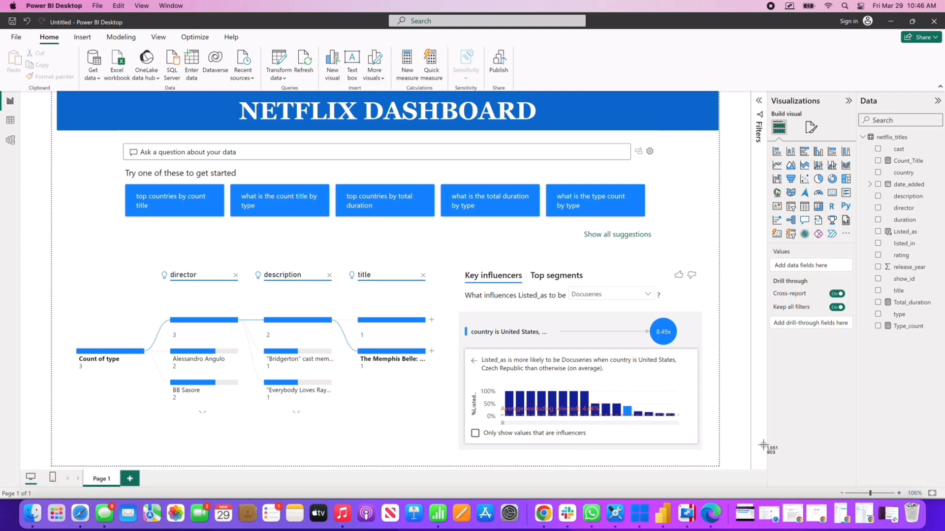